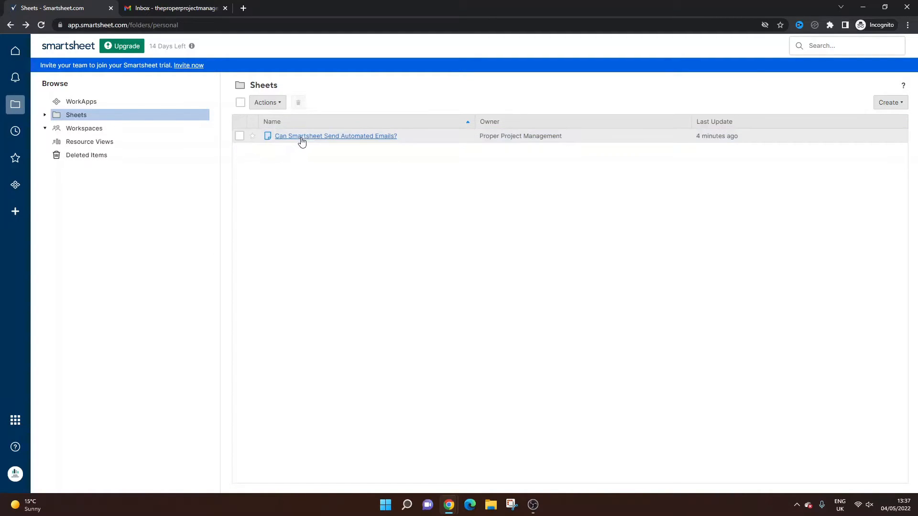
Open the sheet 'Can Smartsheet Send Automated Emails?' from the Sheets folder.
click(335, 136)
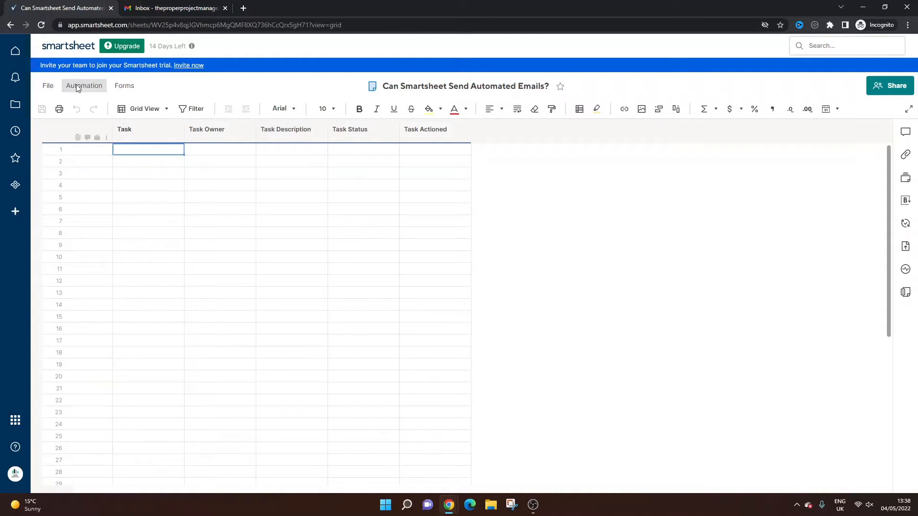
Show the Automation menu with its workflow creation options.
click(83, 85)
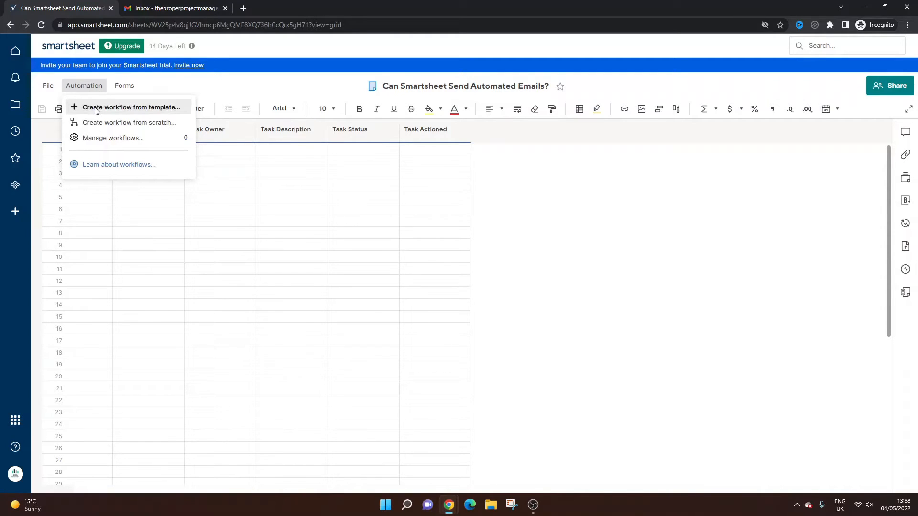
mouse_move(112, 138)
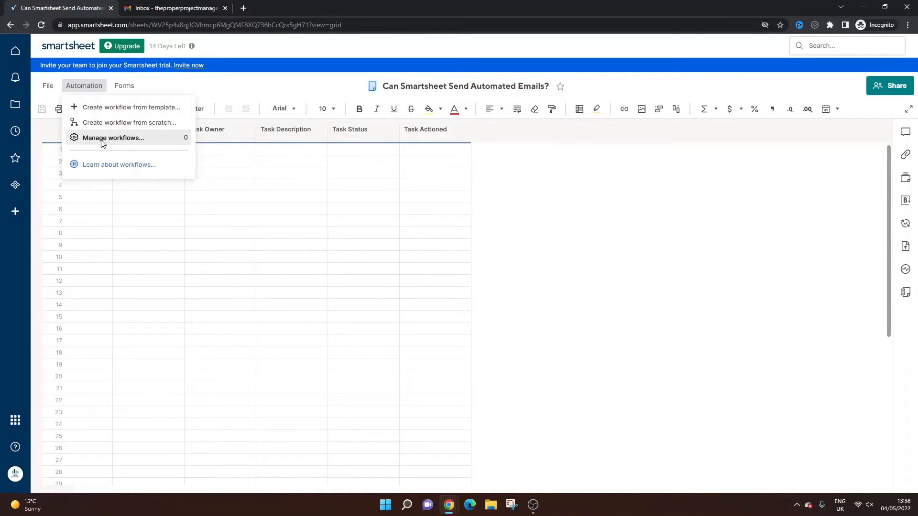
mouse_move(111, 113)
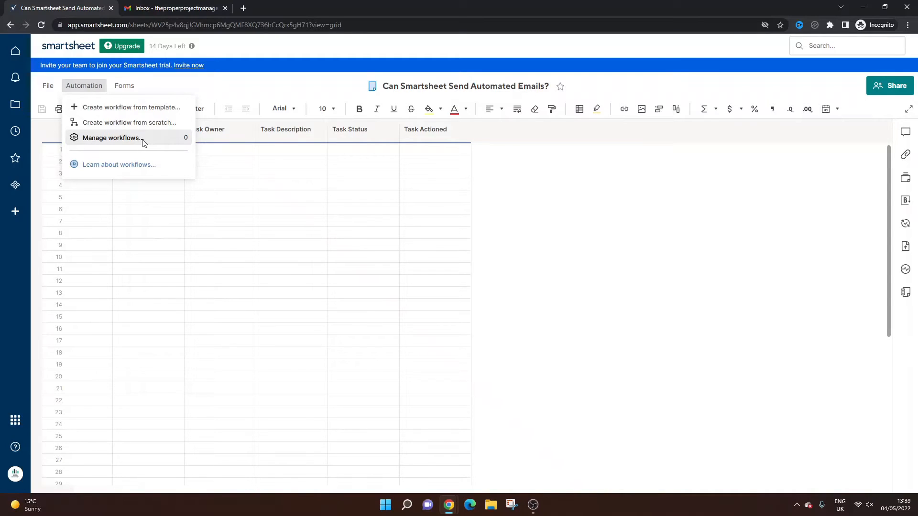
mouse_move(185, 143)
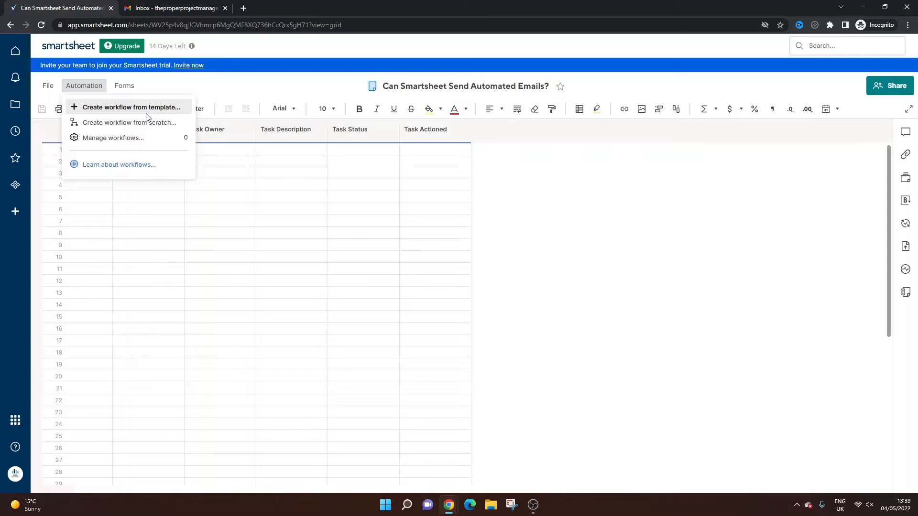
mouse_move(141, 111)
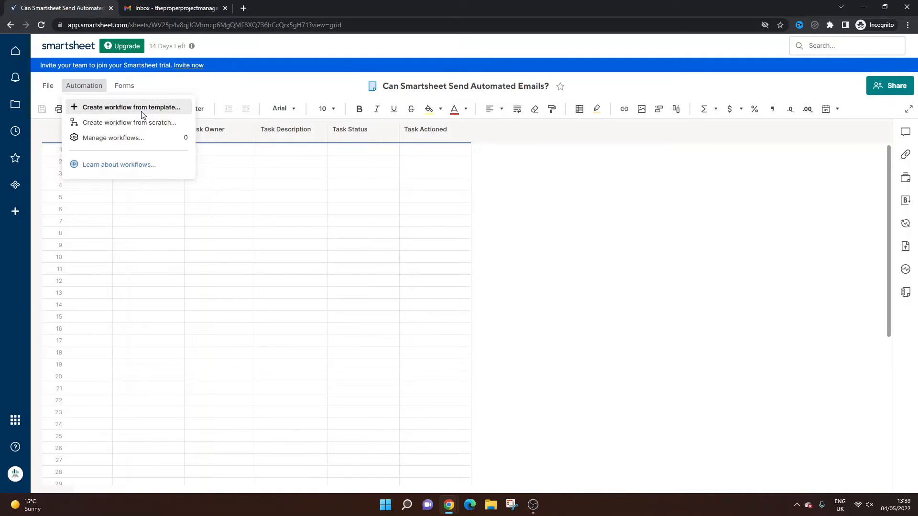
Browse the Workflow Template Gallery through notification, update request and sheet change templates.
click(131, 107)
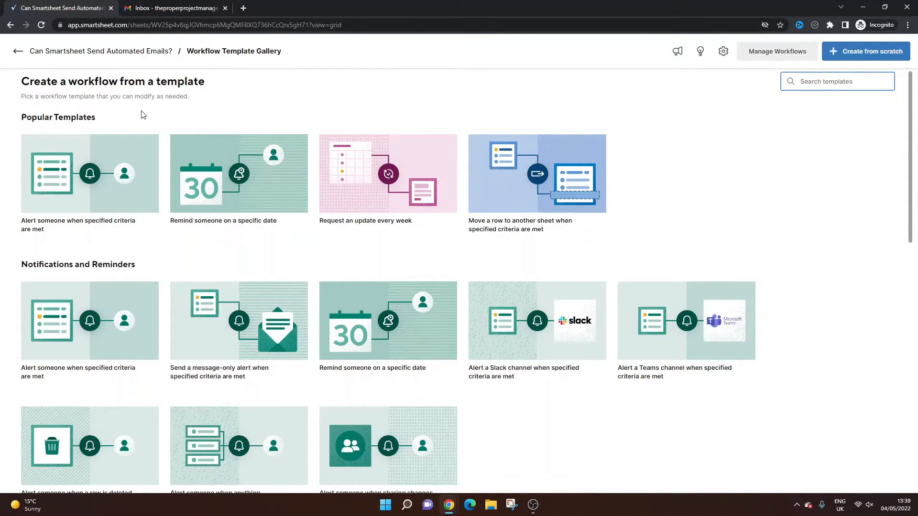
mouse_move(122, 117)
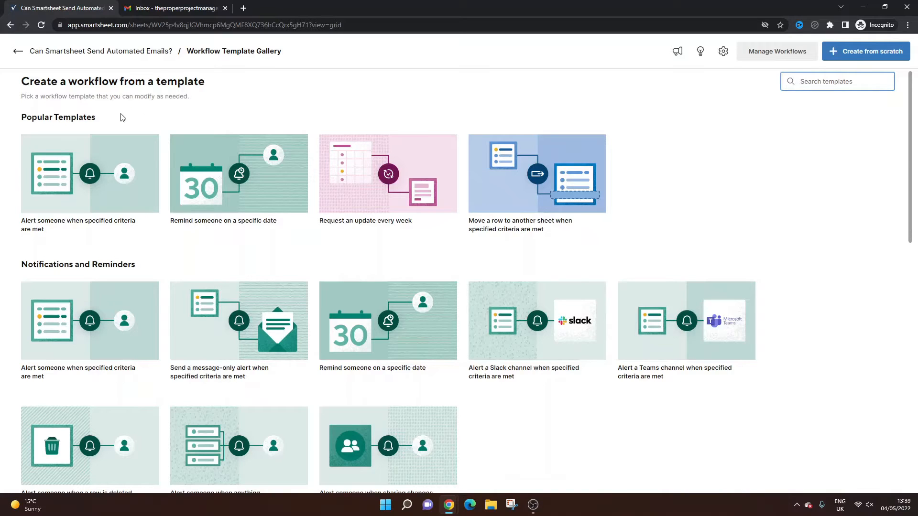
mouse_move(246, 63)
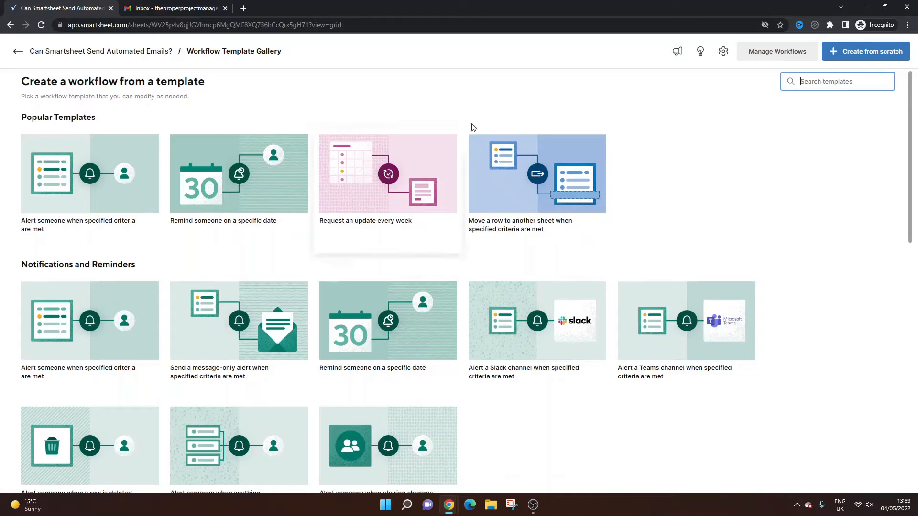
mouse_move(312, 75)
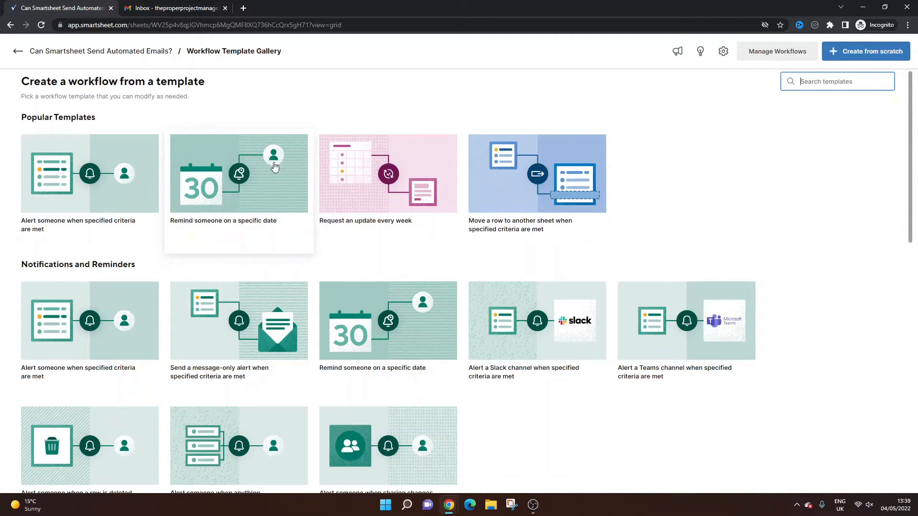
mouse_move(423, 158)
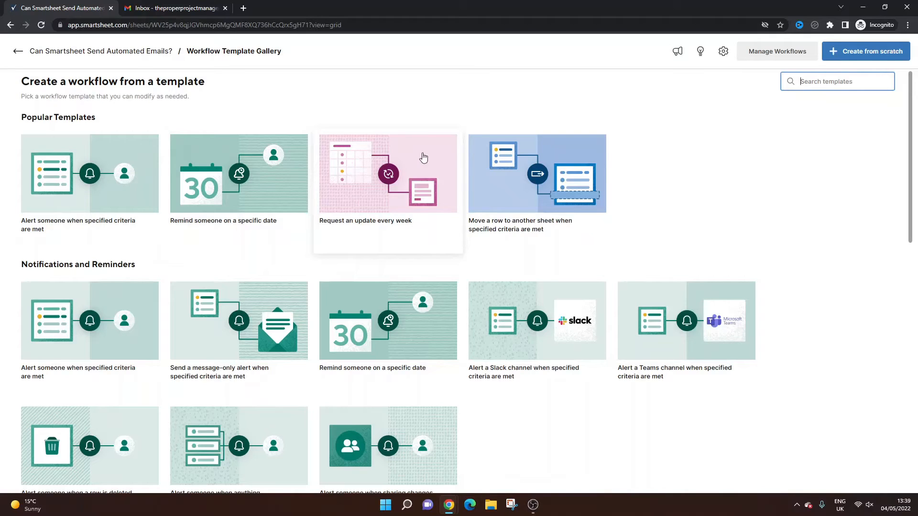
mouse_move(419, 161)
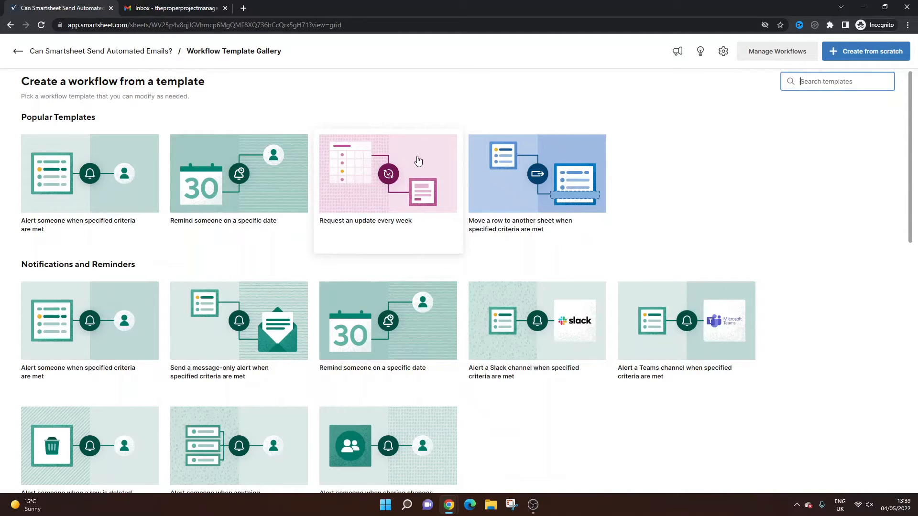
mouse_move(520, 170)
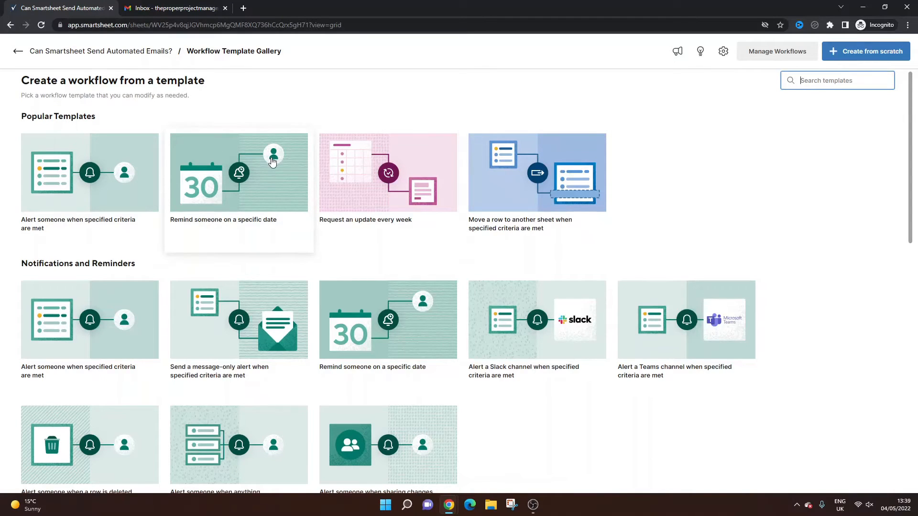
scroll(down, 3)
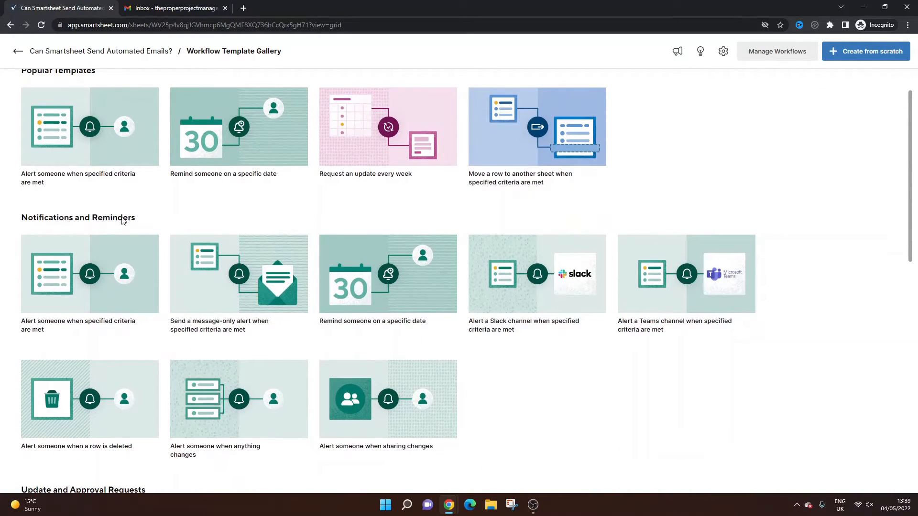
scroll(down, 3)
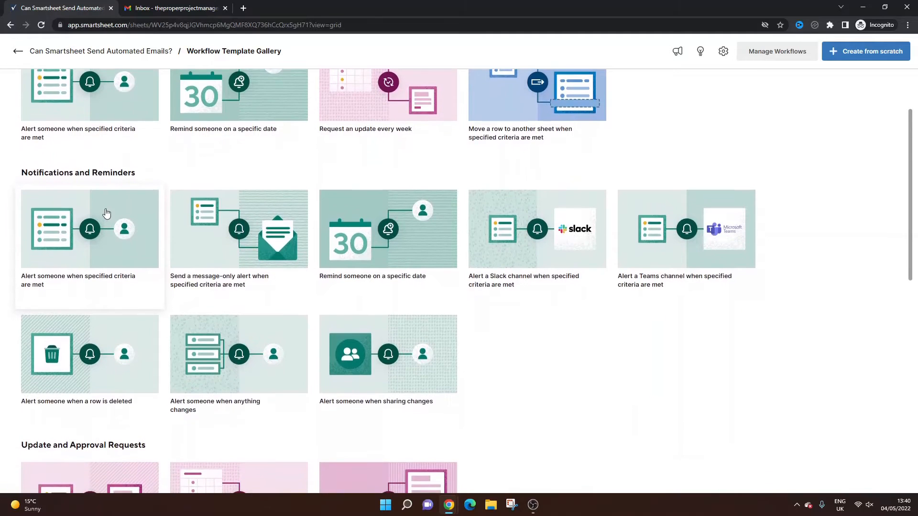
scroll(down, 3)
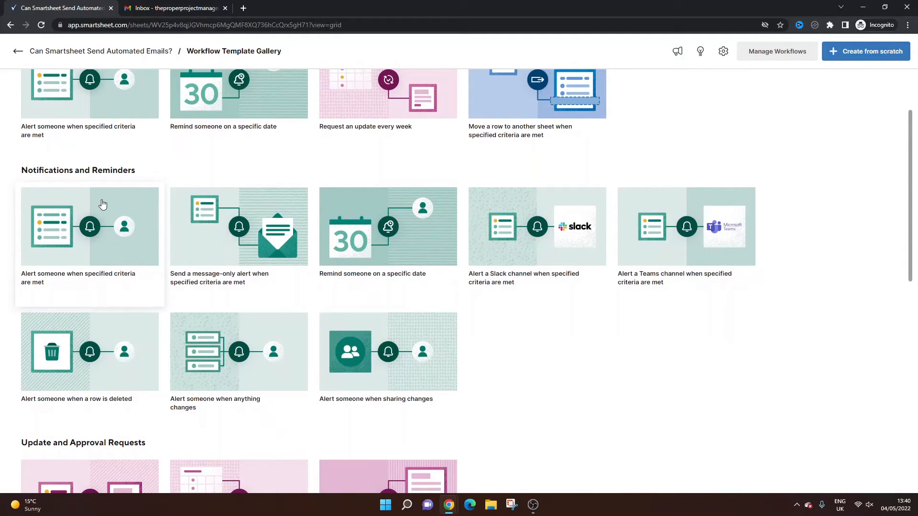
mouse_move(774, 63)
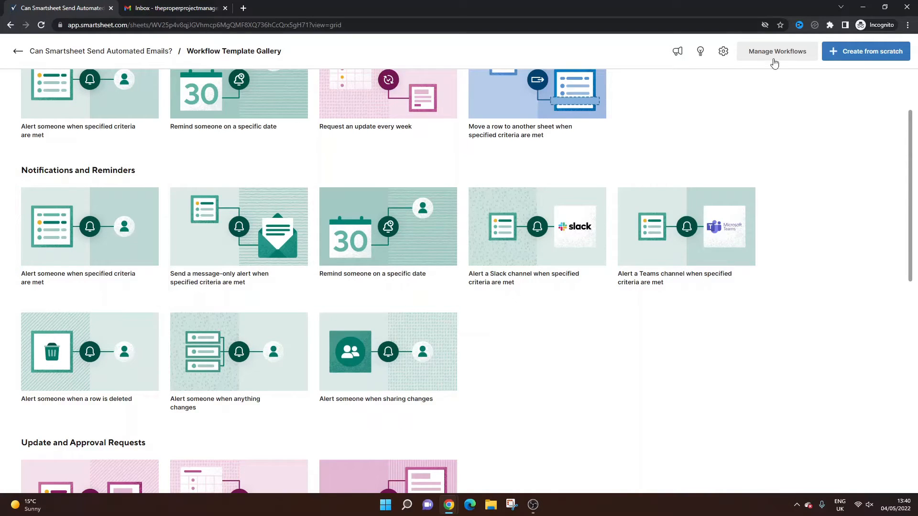
mouse_move(711, 194)
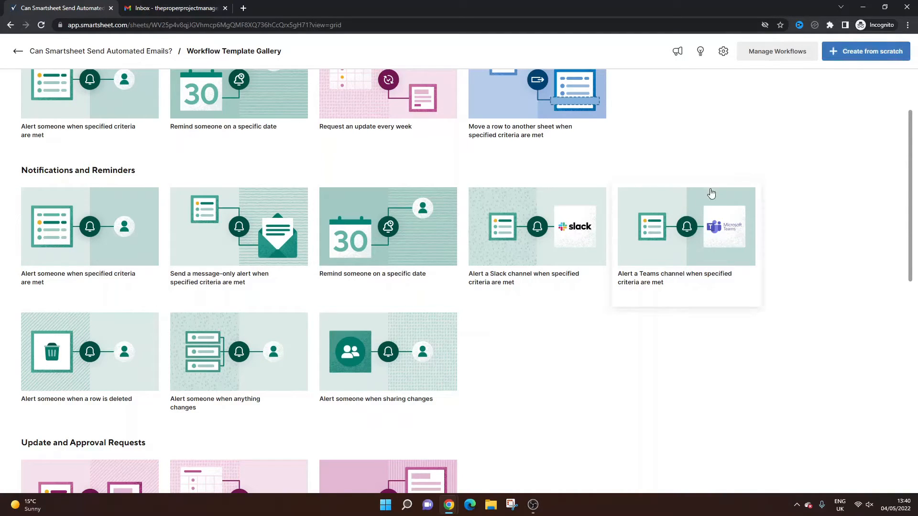
mouse_move(598, 351)
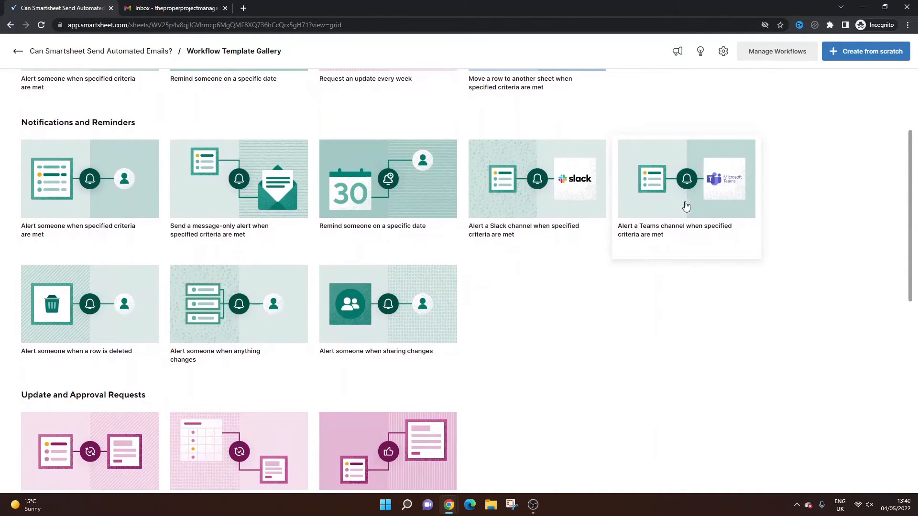
mouse_move(537, 227)
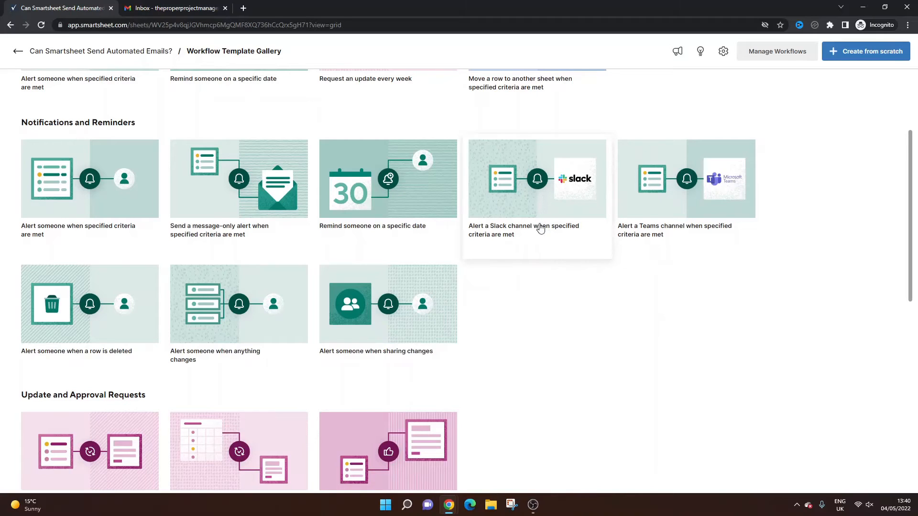
mouse_move(538, 248)
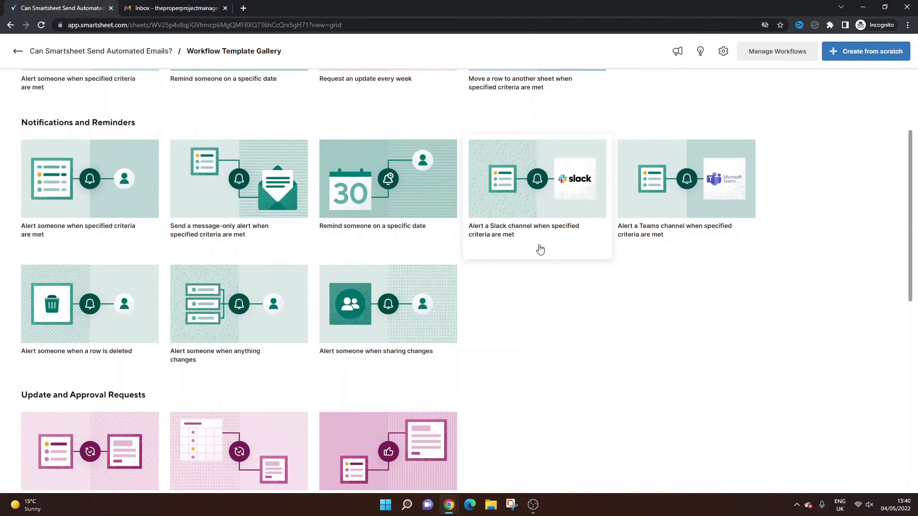
scroll(down, 3)
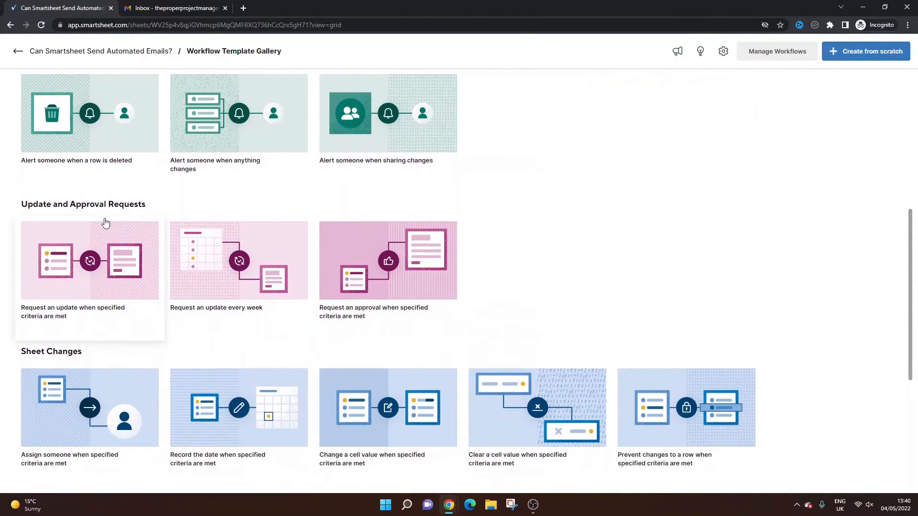
mouse_move(129, 257)
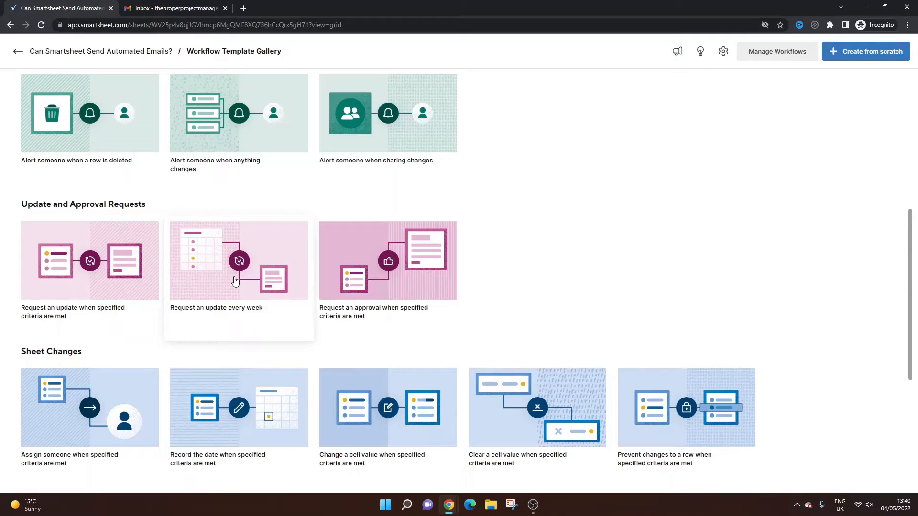
scroll(down, 3)
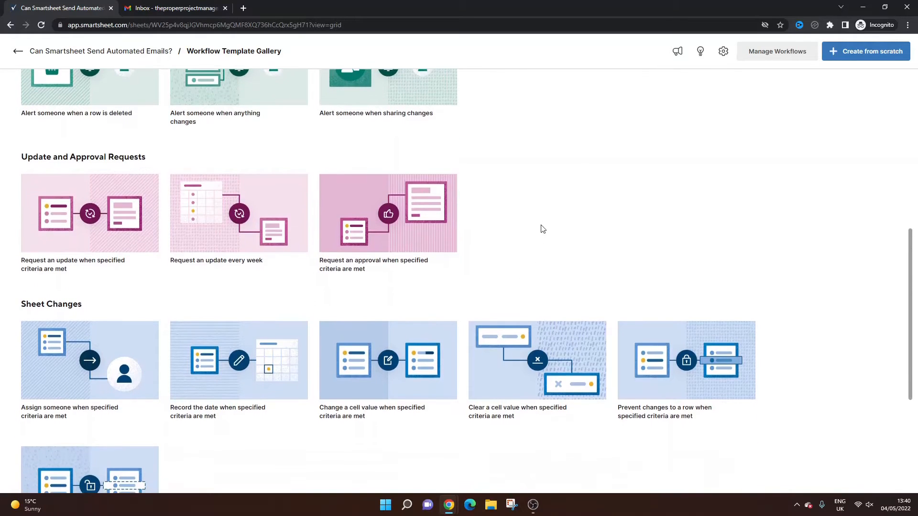
mouse_move(560, 225)
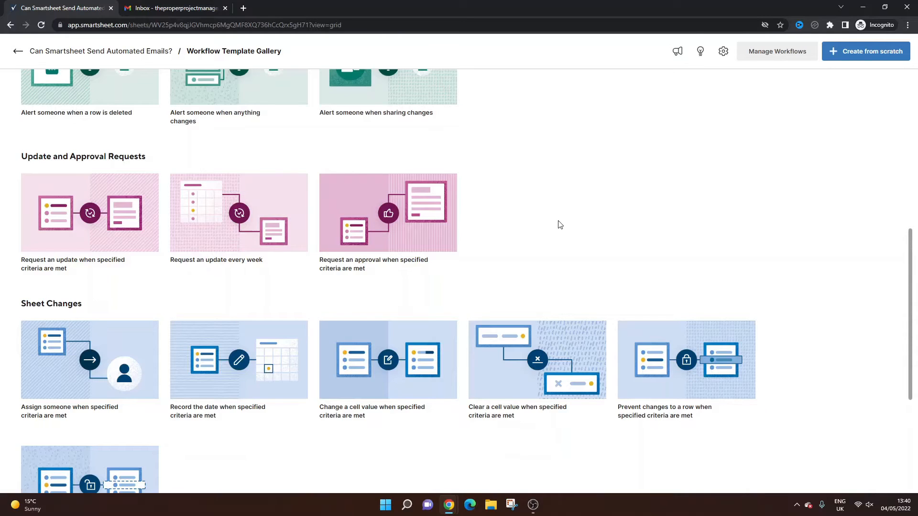
scroll(down, 3)
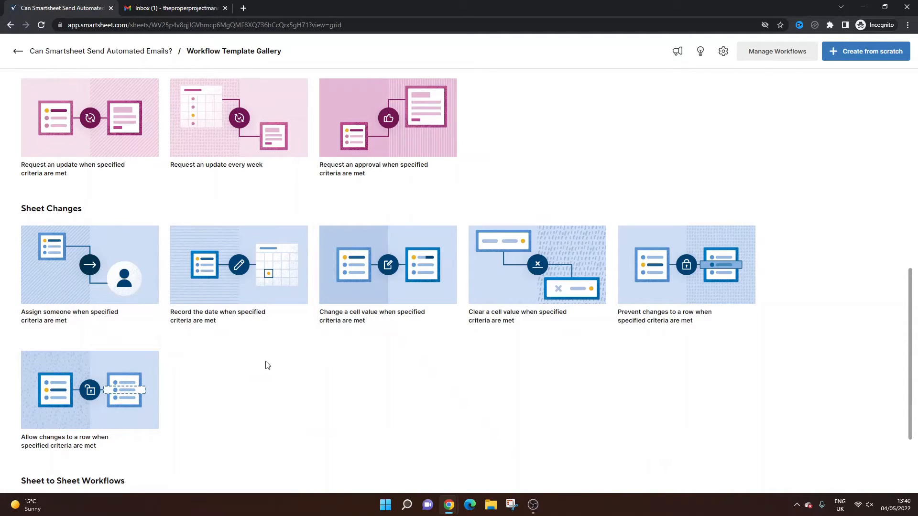
mouse_move(288, 287)
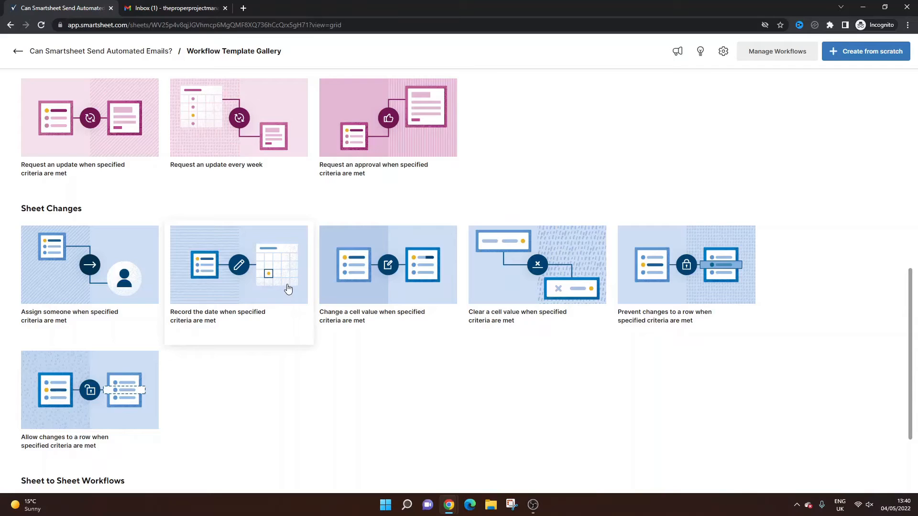
mouse_move(433, 273)
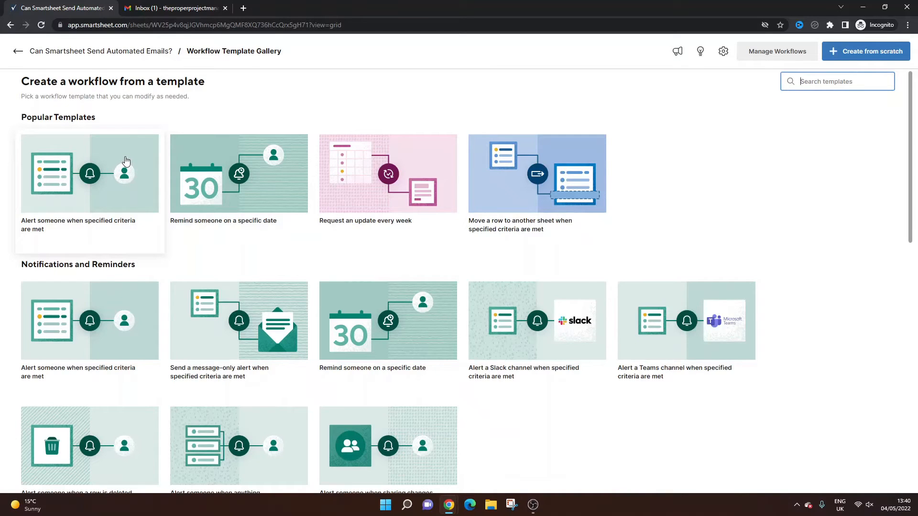
Preview the 'Alert someone when specified criteria are met' template.
click(90, 174)
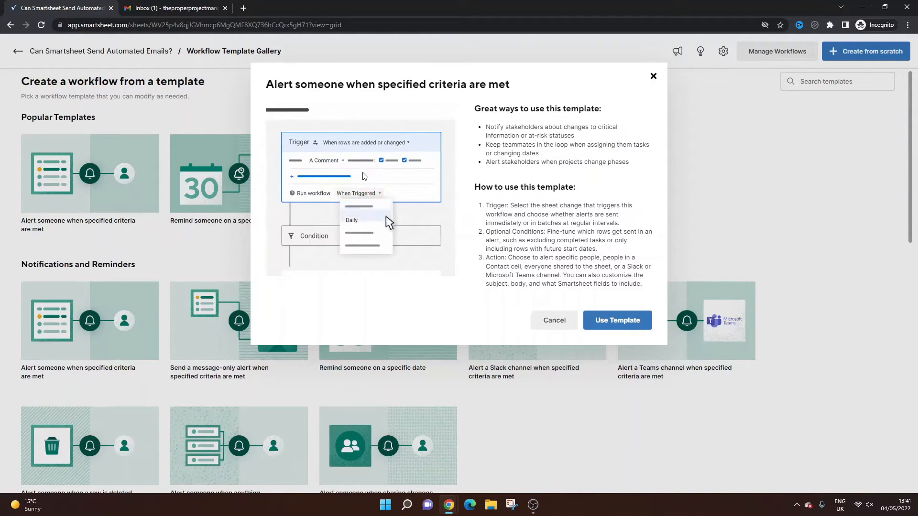
click(352, 220)
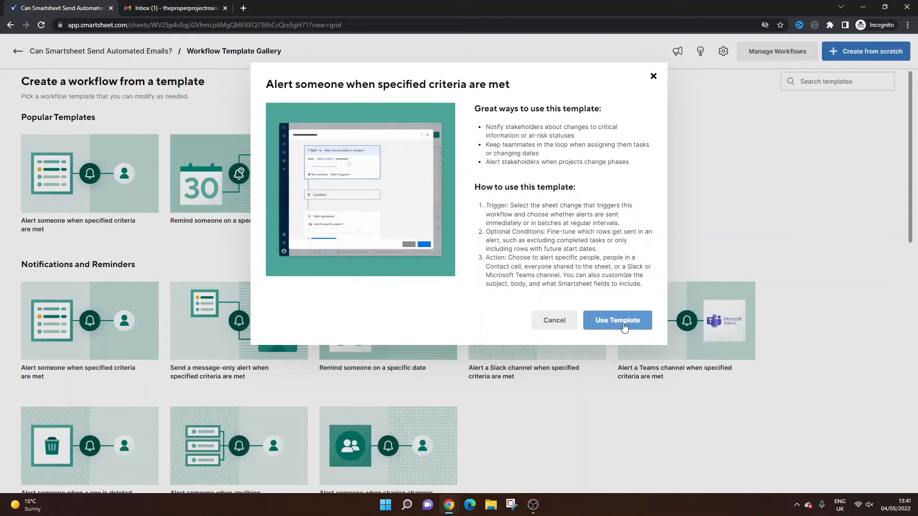
Start a workflow from the alert template and name it 'Automated Email Example'.
click(617, 320)
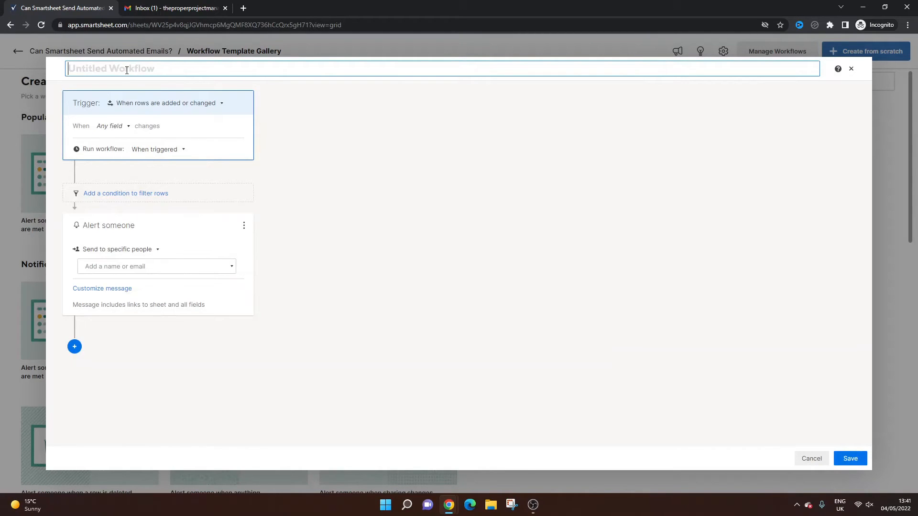
text(Automat)
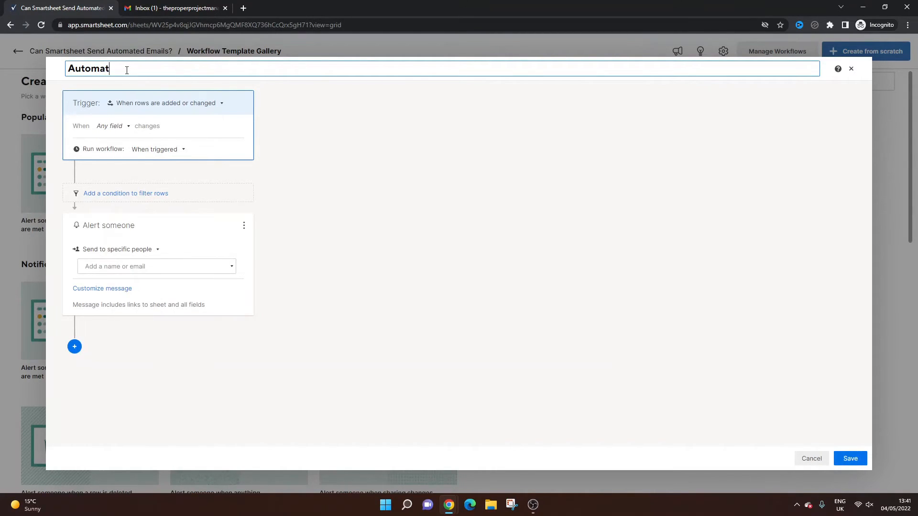
text(ed Exampl)
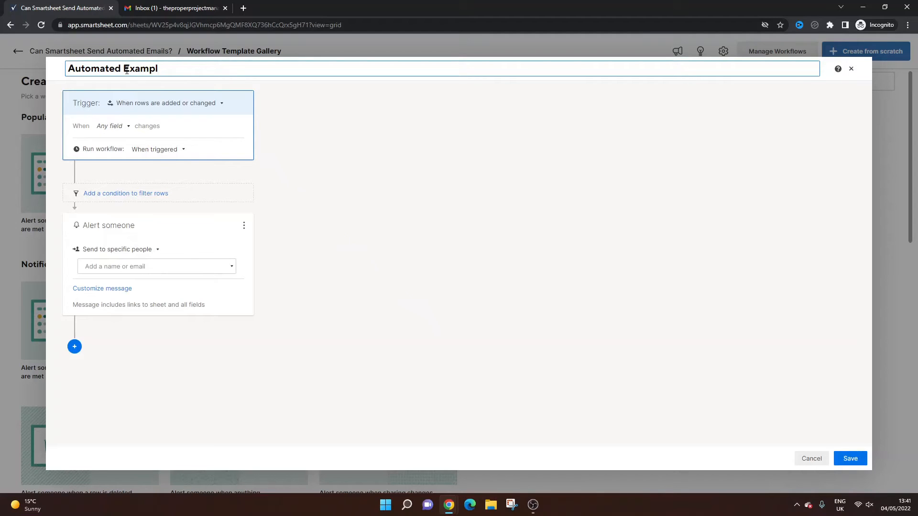
text(Email E)
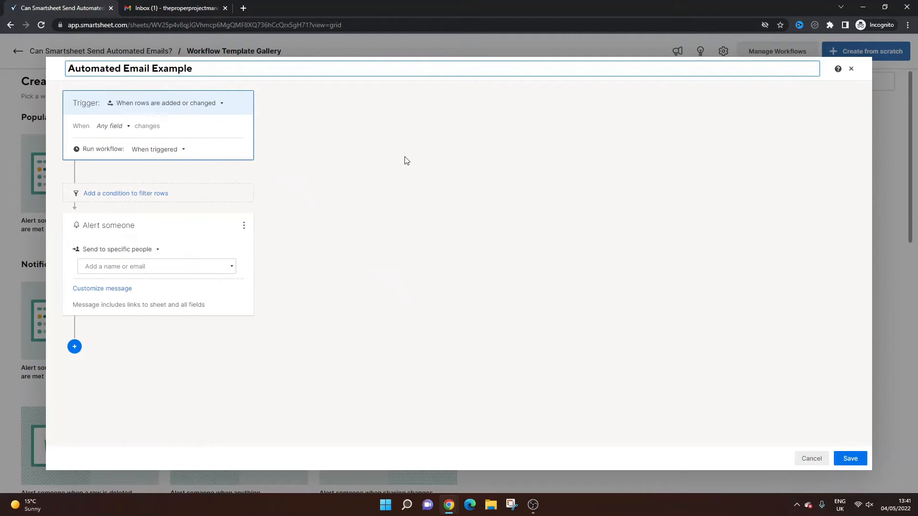
click(158, 69)
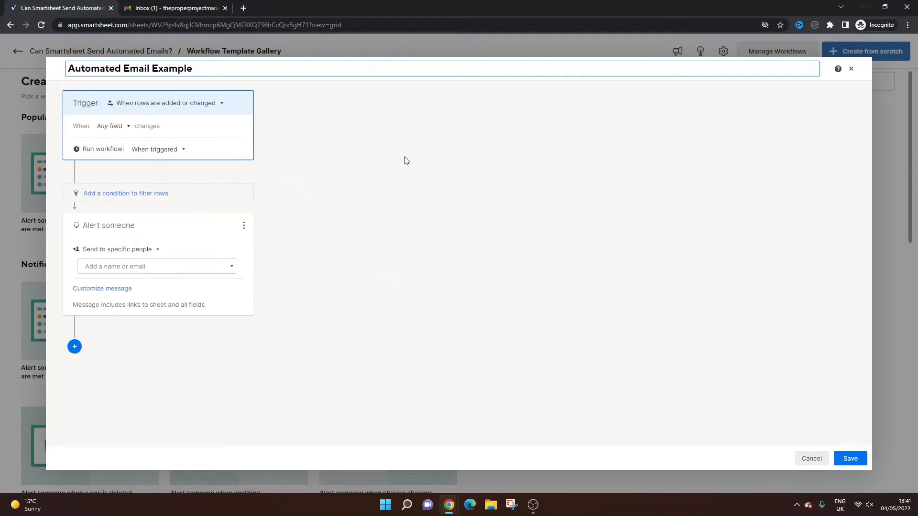
mouse_move(111, 246)
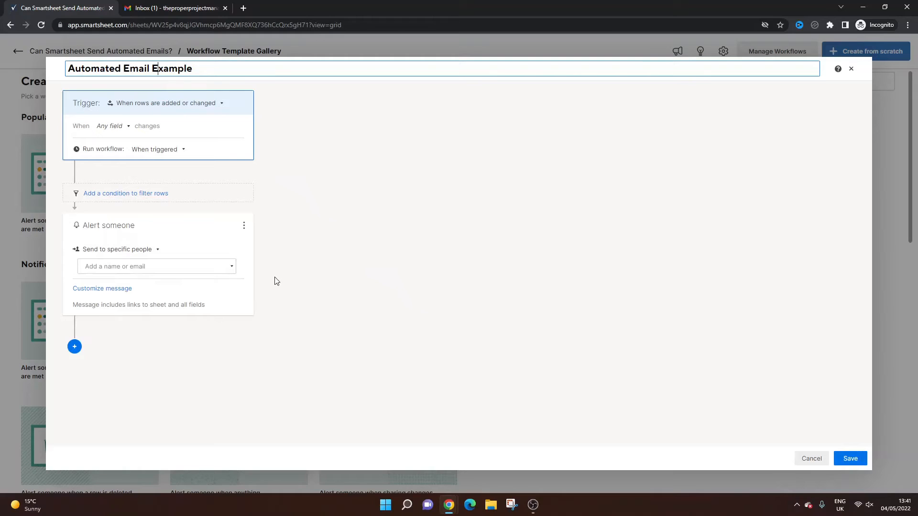
mouse_move(276, 284)
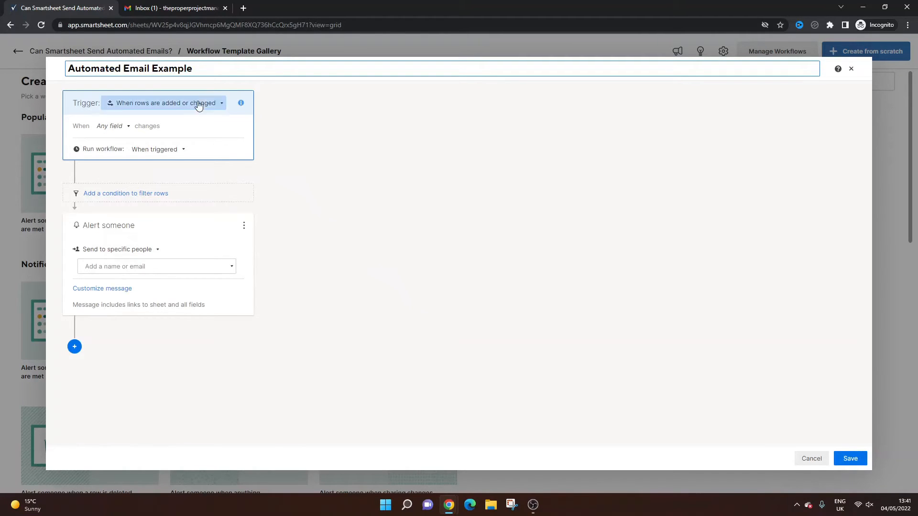
Set the trigger to fire when rows are changed.
click(165, 103)
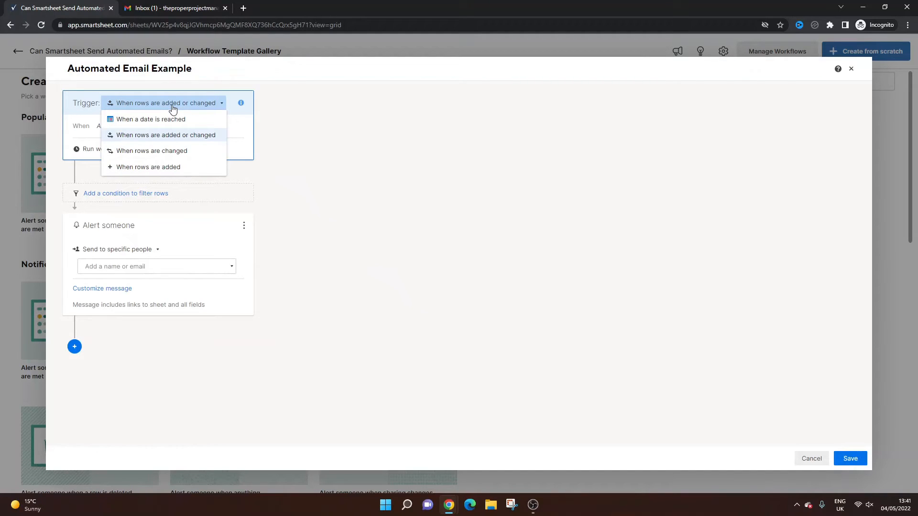
mouse_move(175, 109)
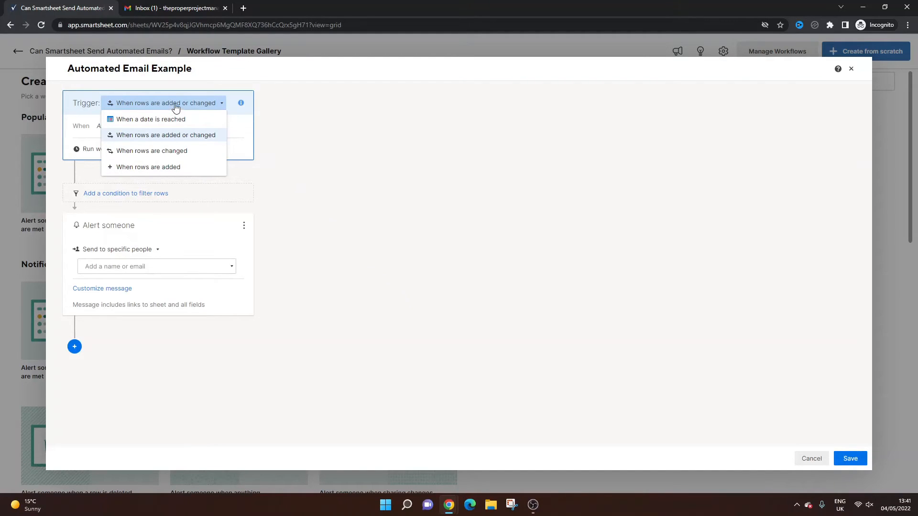
mouse_move(150, 118)
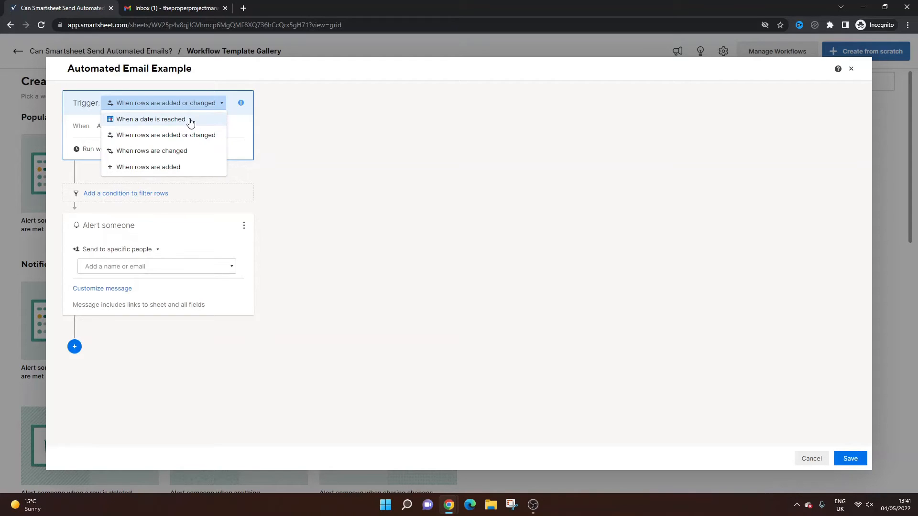
mouse_move(202, 139)
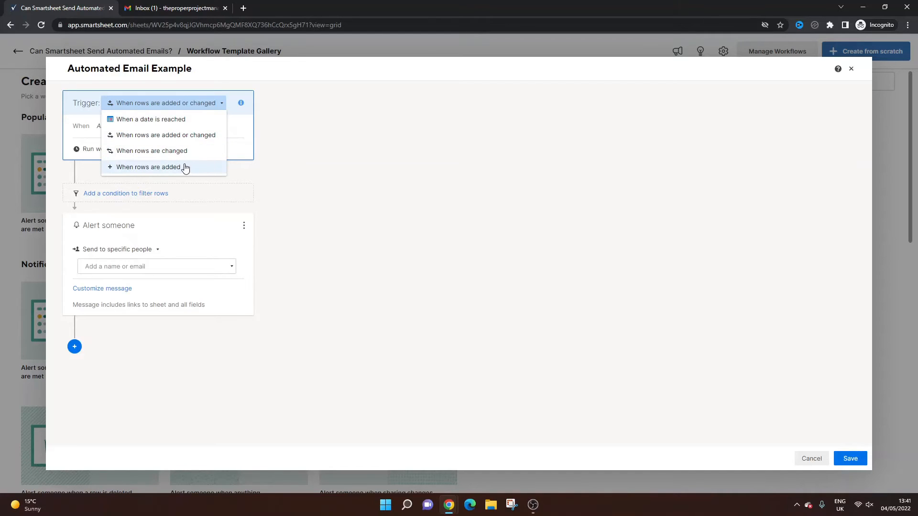
mouse_move(178, 123)
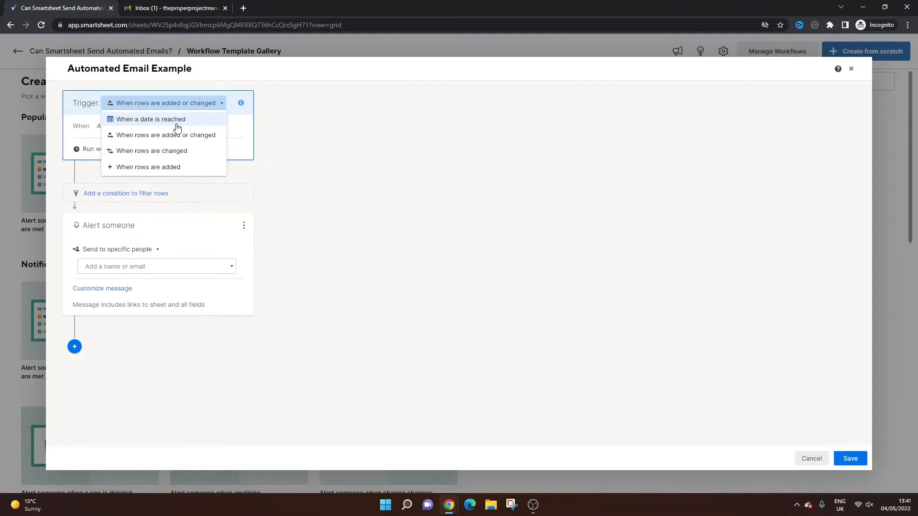
mouse_move(195, 127)
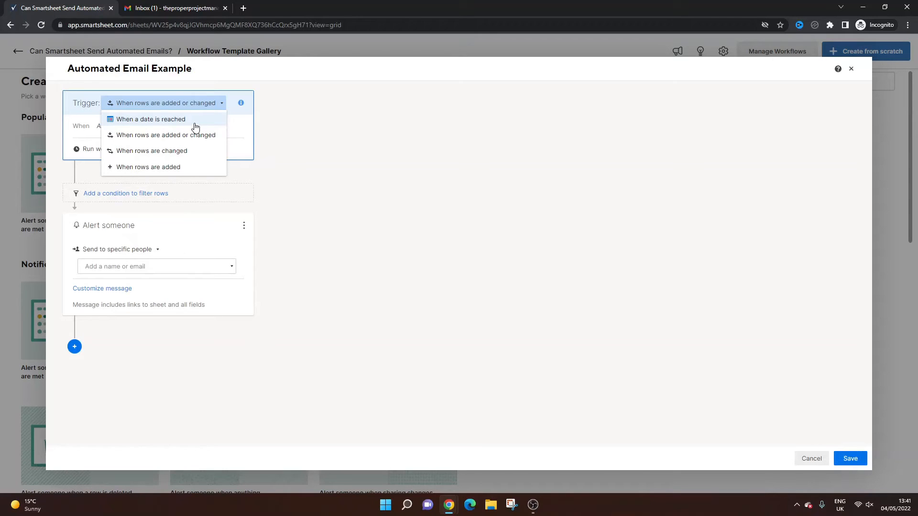
mouse_move(173, 151)
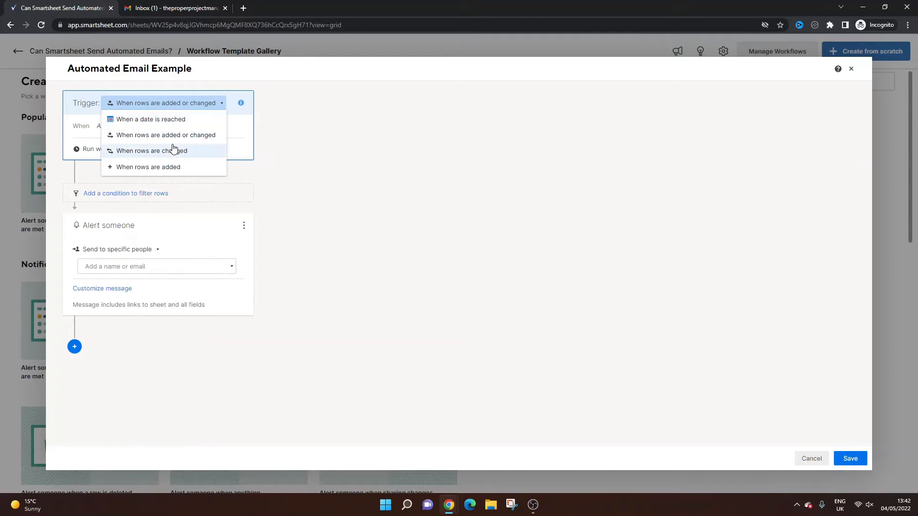
click(152, 151)
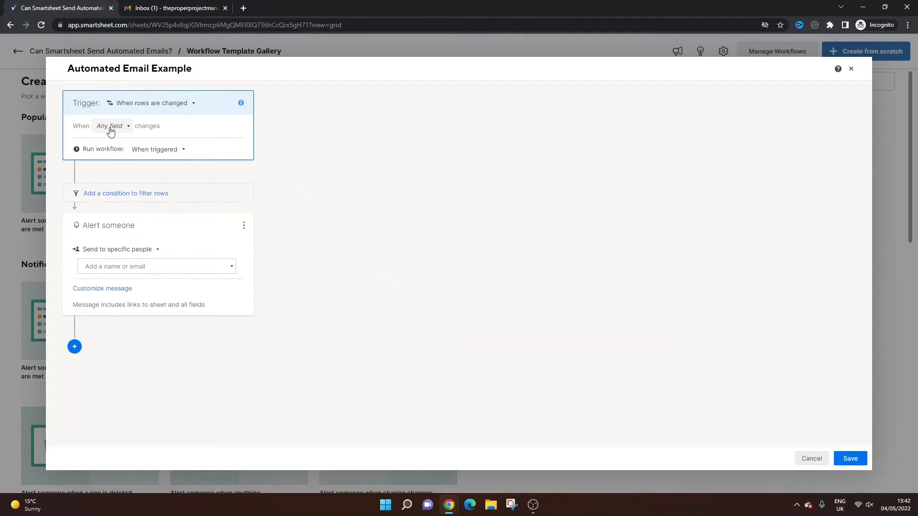
click(111, 126)
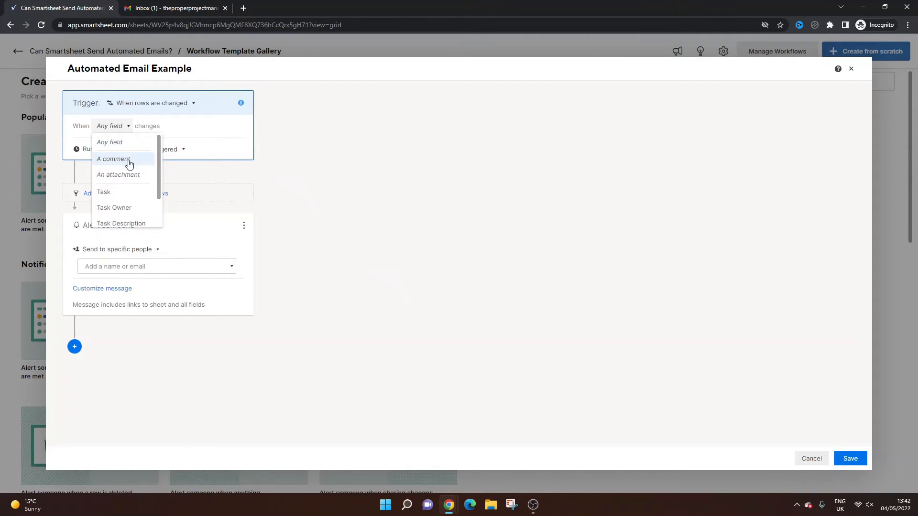
mouse_move(150, 165)
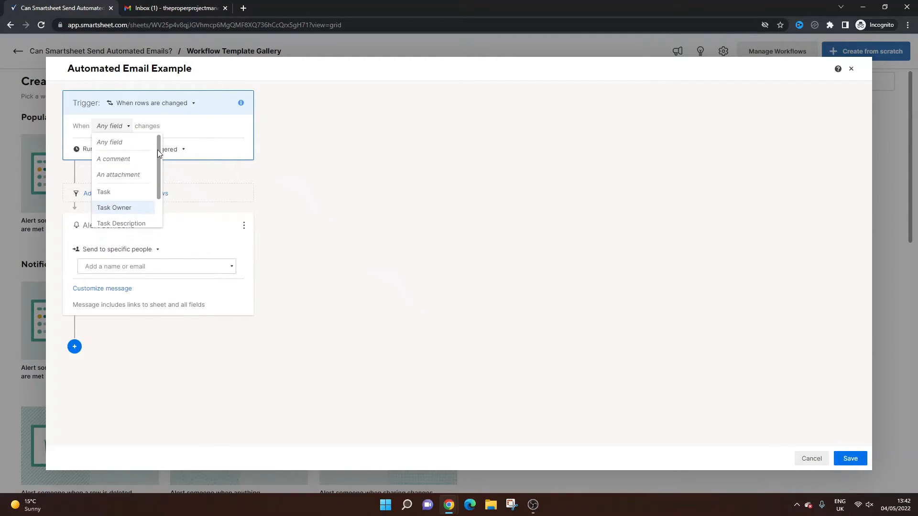
scroll(down, 3)
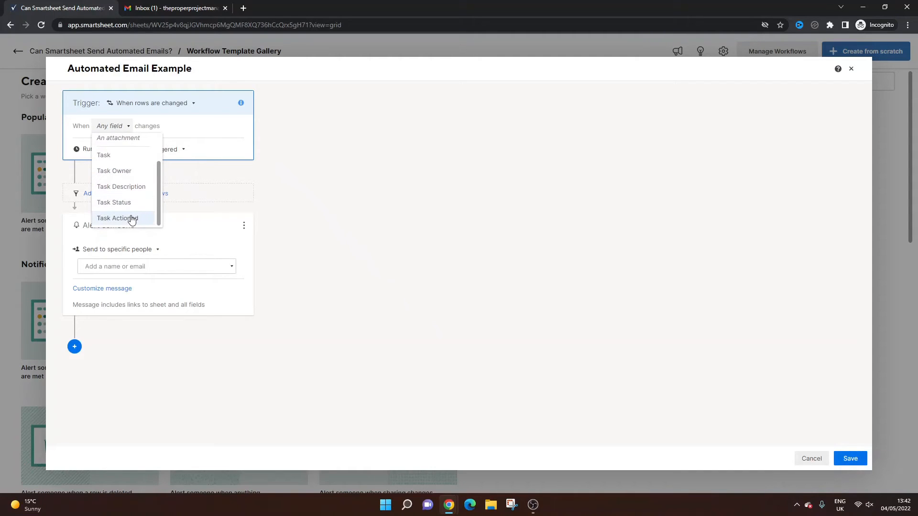
Watch the Task Actioned field and fire only when it becomes Checked.
click(117, 218)
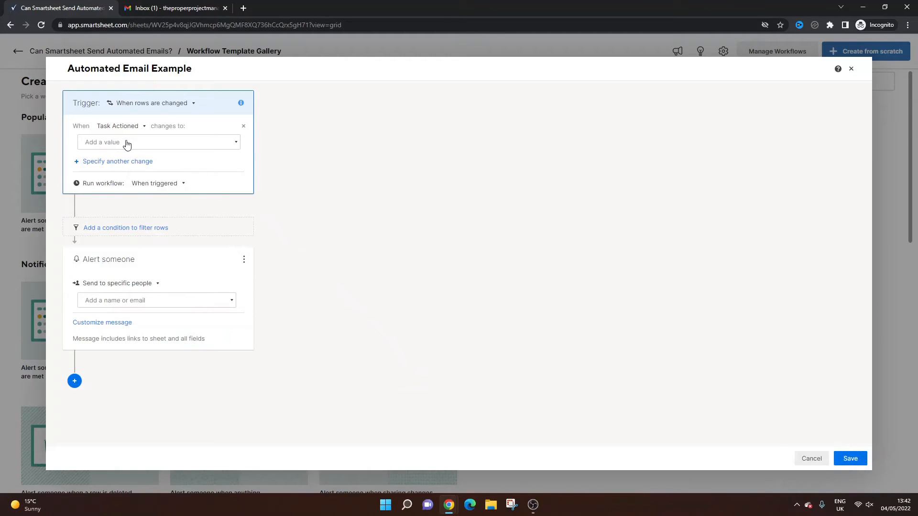
click(158, 142)
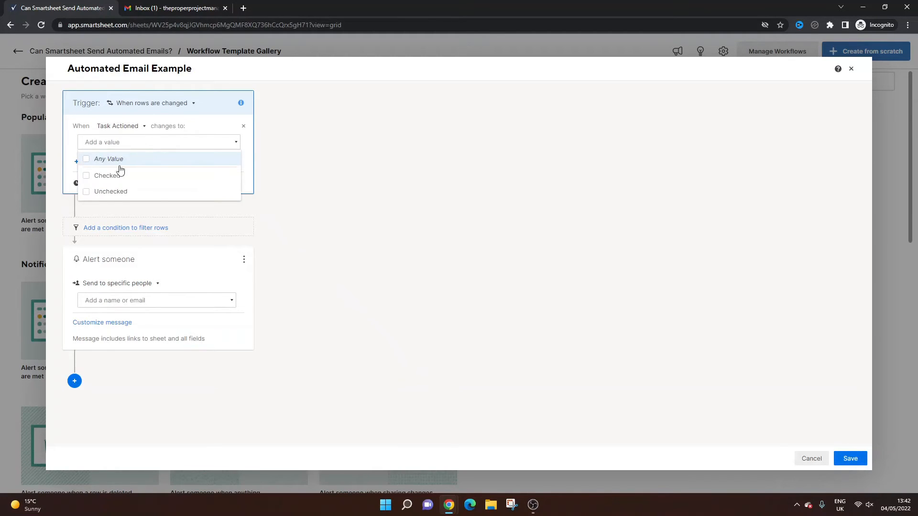
click(107, 175)
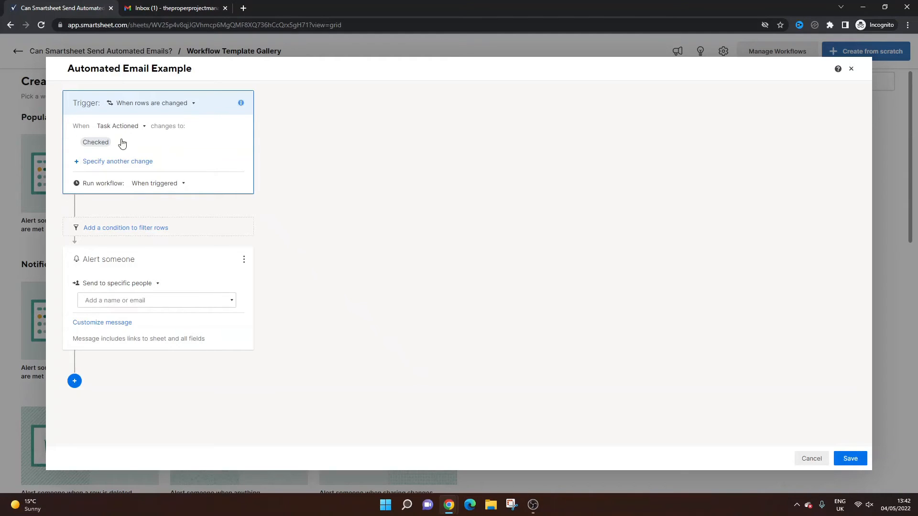
mouse_move(311, 196)
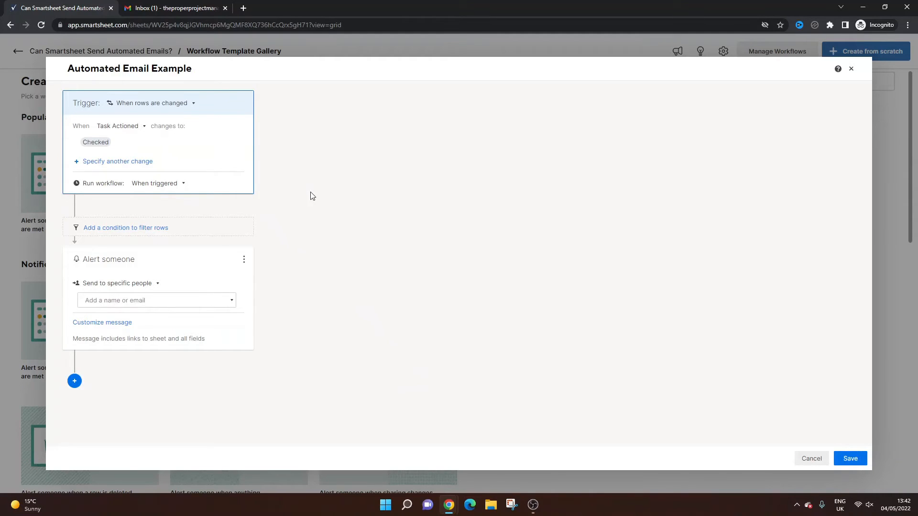
click(158, 184)
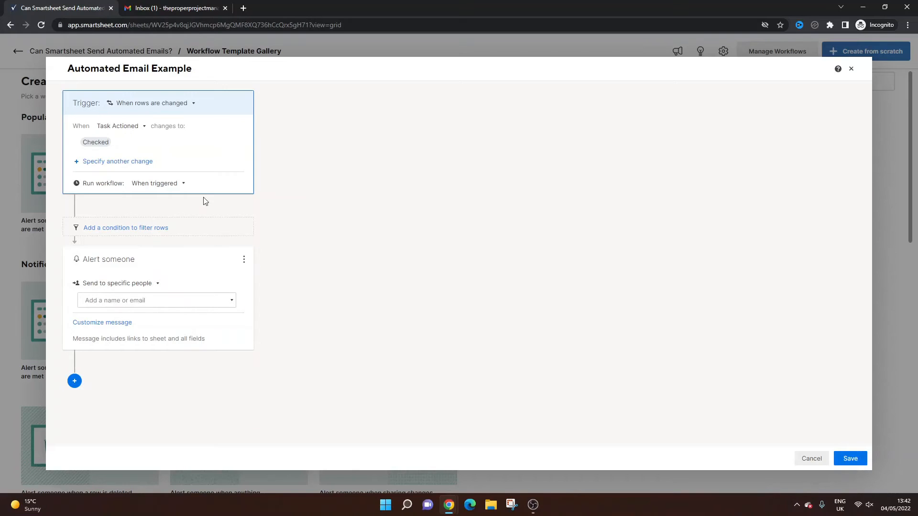
mouse_move(185, 239)
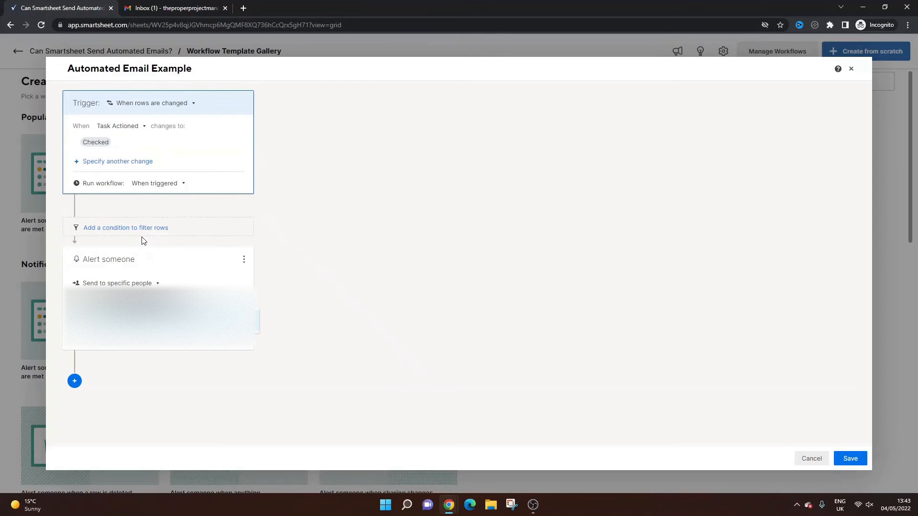
mouse_move(296, 320)
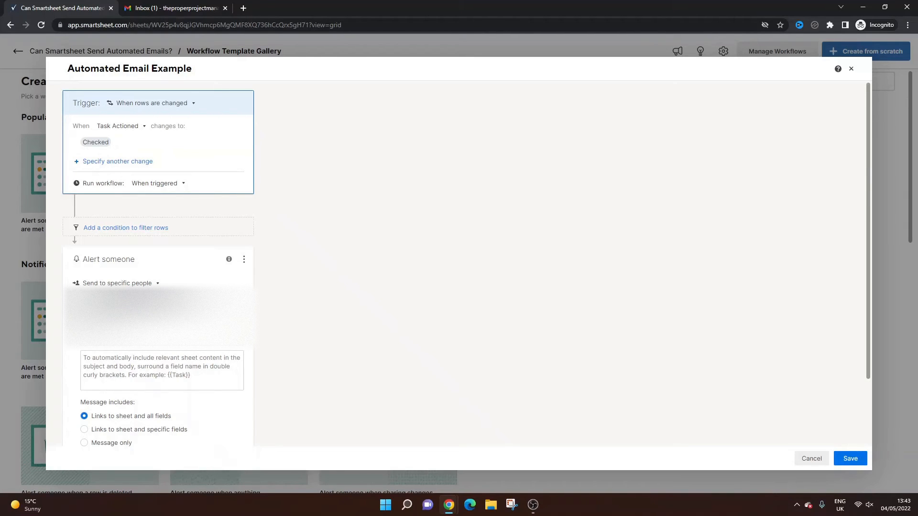
Write a custom message body saying this demos what automated emails look like in Smartsheet.
text(This is to demo and show what automated emai)
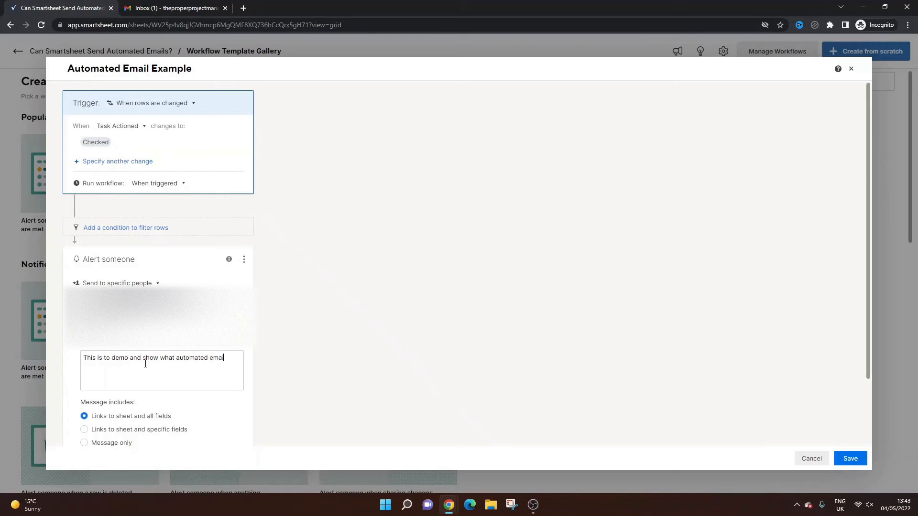
text(s look like in)
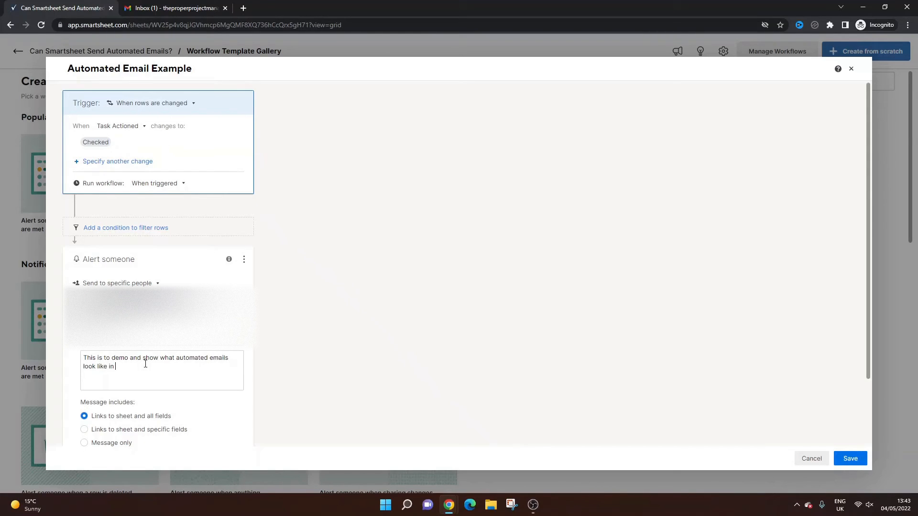
text(Smartsheet.)
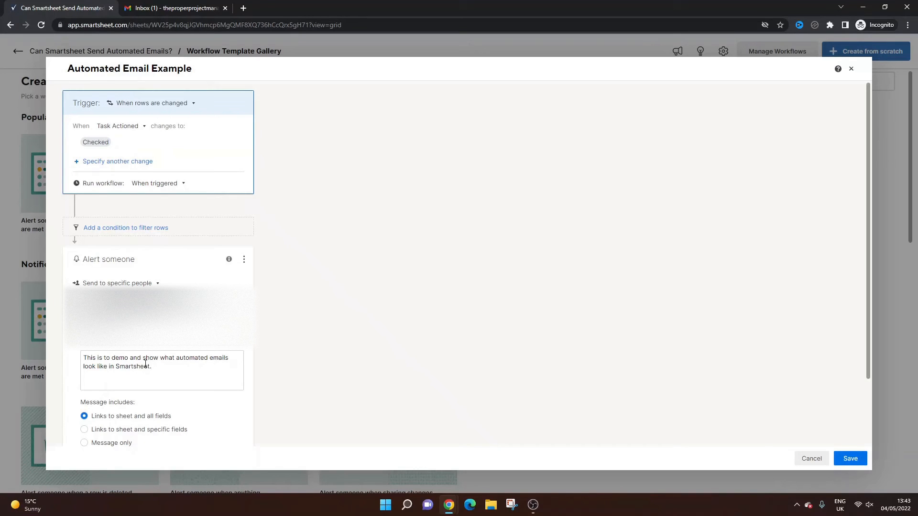
scroll(down, 3)
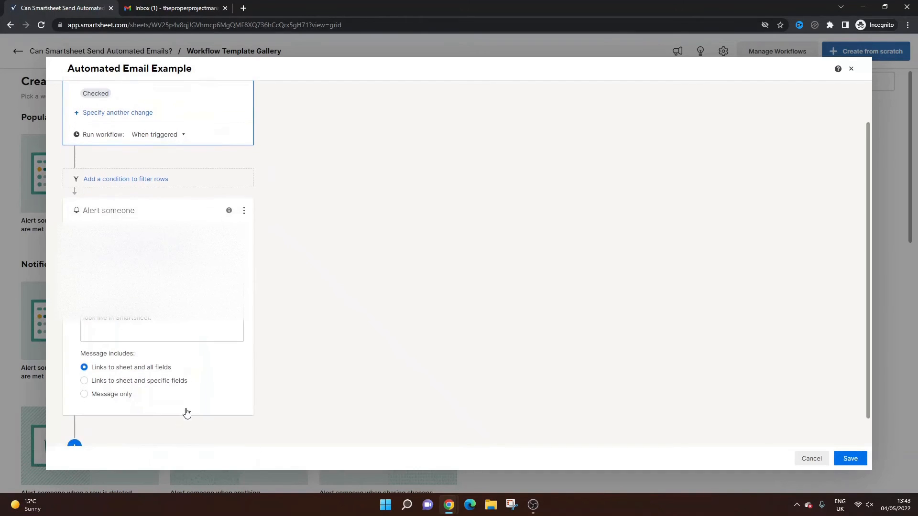
scroll(down, 3)
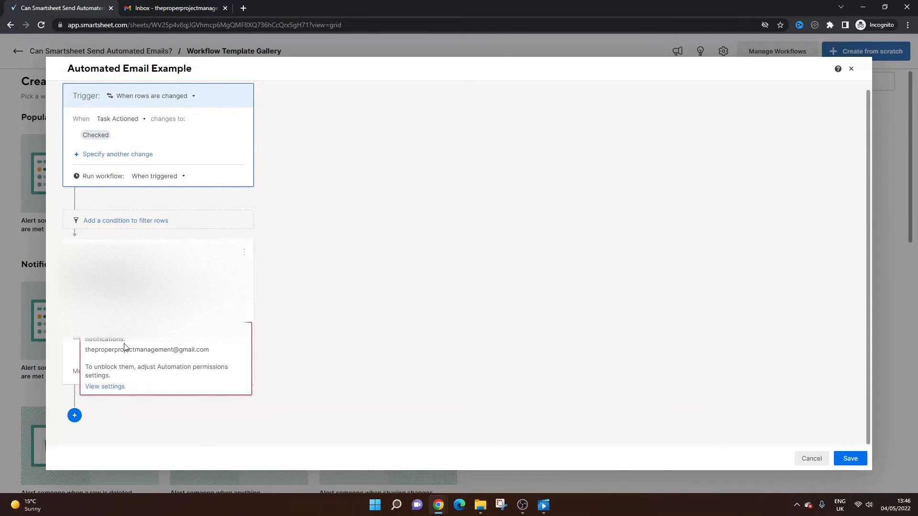
mouse_move(204, 373)
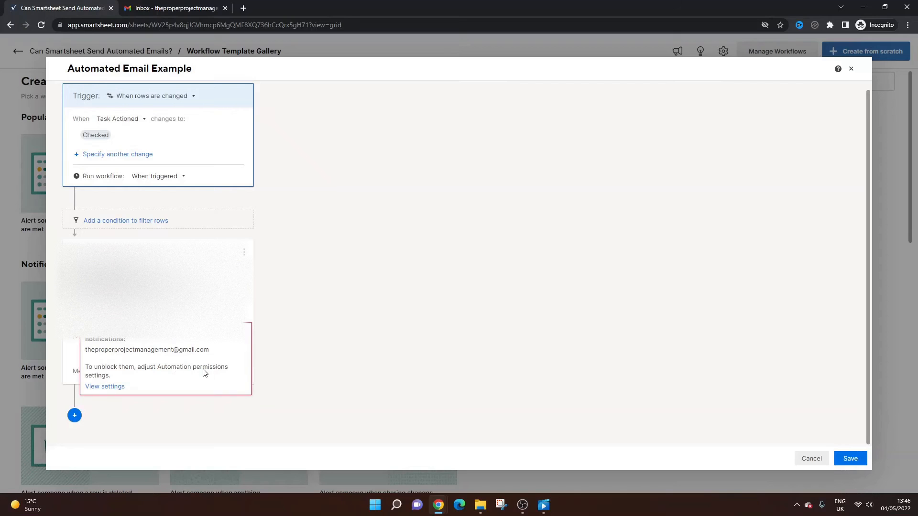
Keep automation permissions restricted and save the workflow.
click(105, 386)
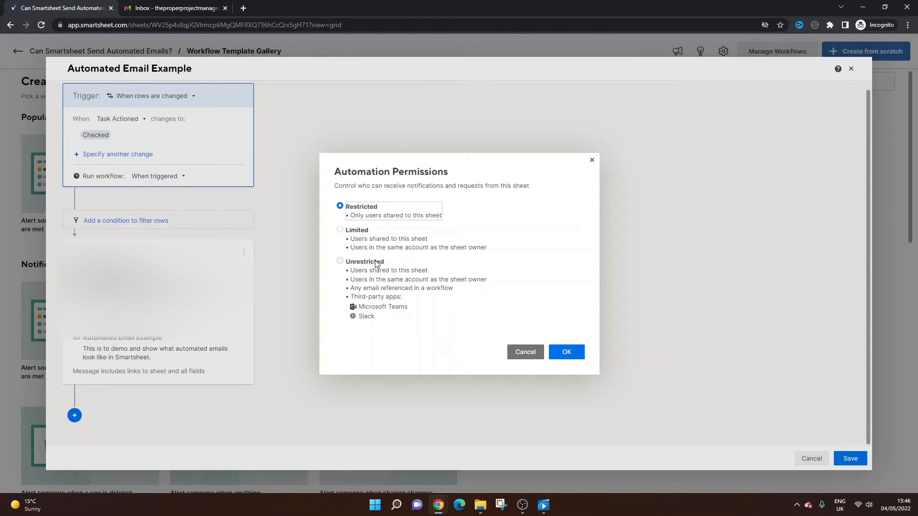
click(565, 352)
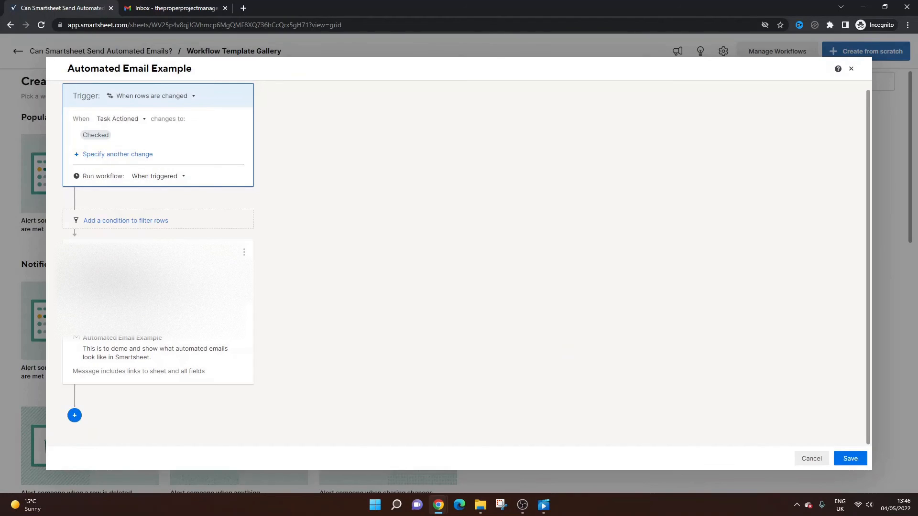
click(849, 458)
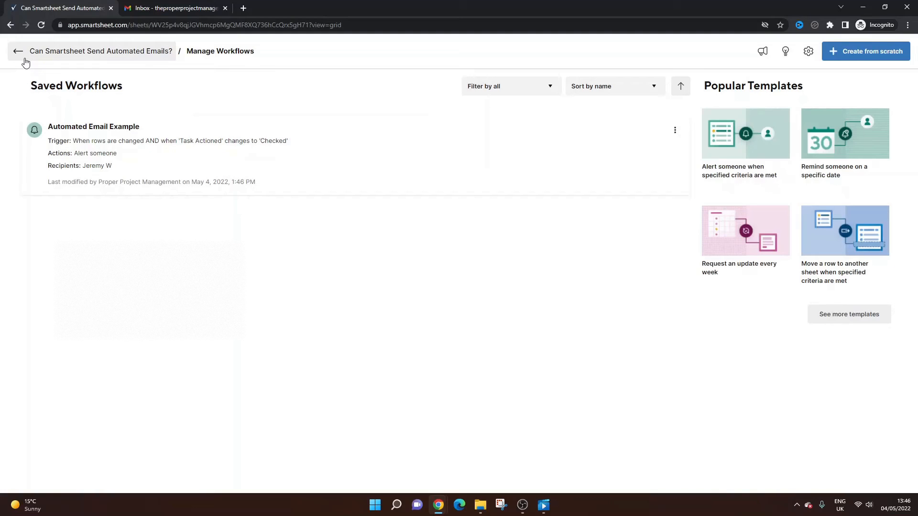
Return from the saved workflows list to the empty task grid.
click(17, 51)
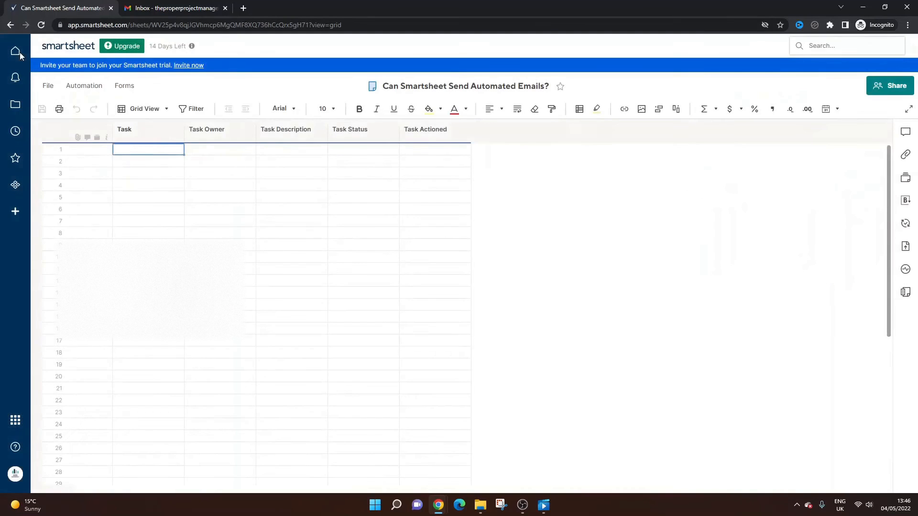
click(85, 85)
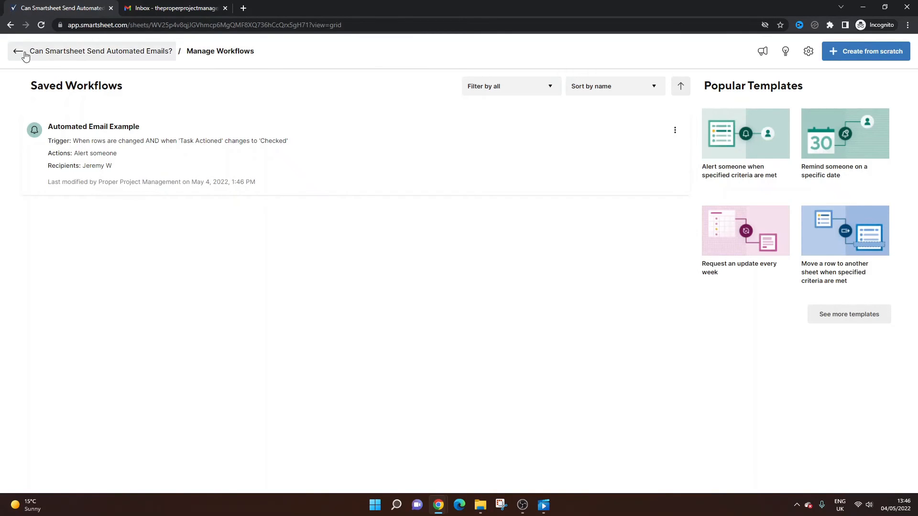
click(18, 51)
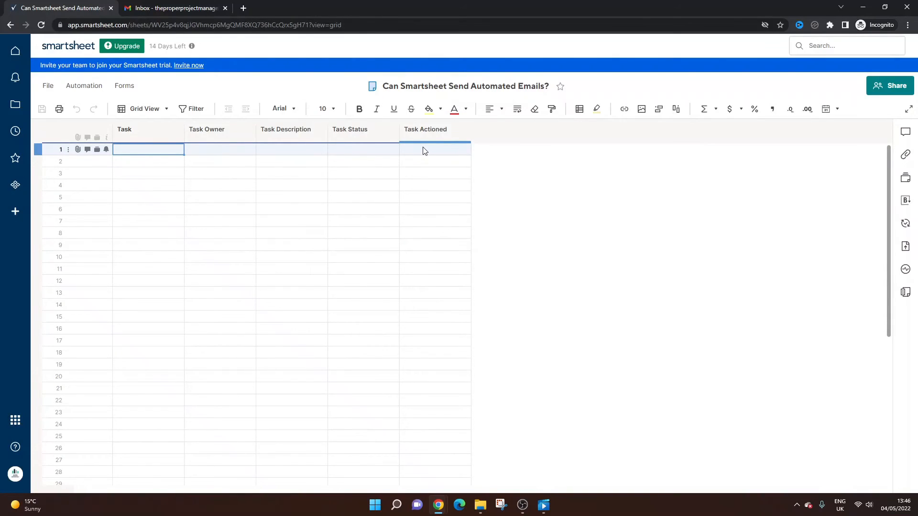
Enter a test task in row 1 with owner PPM.
click(425, 129)
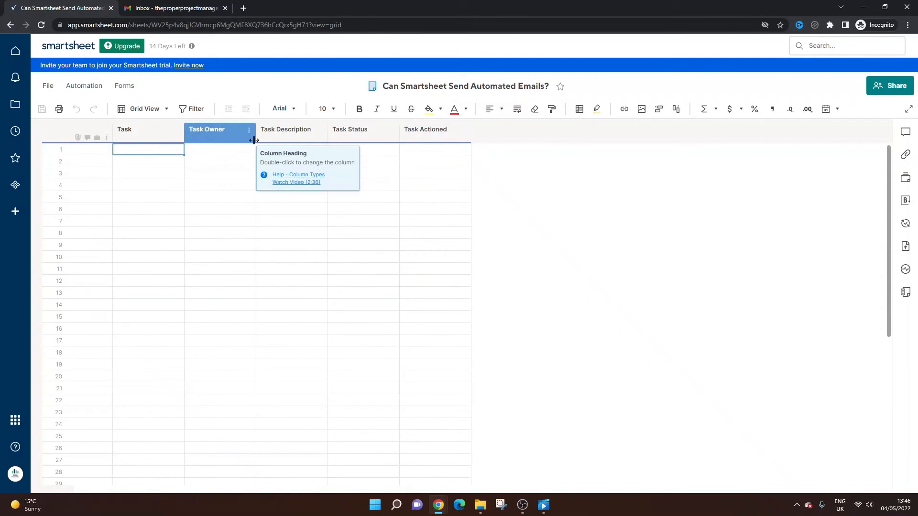
text(T)
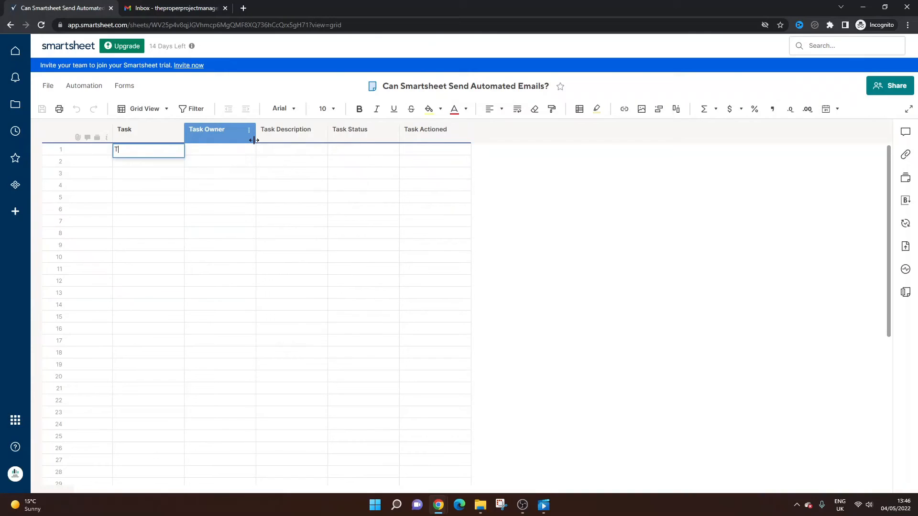
text(est)
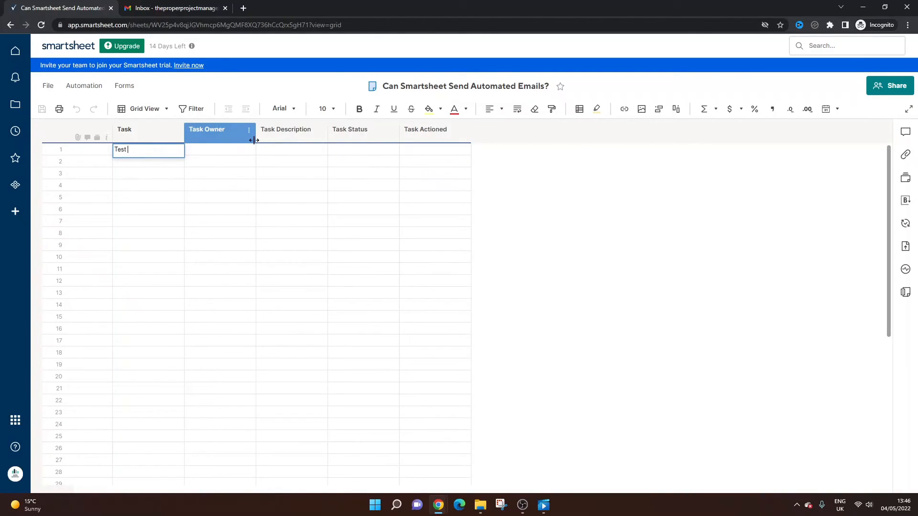
text(Smartsheet Aut)
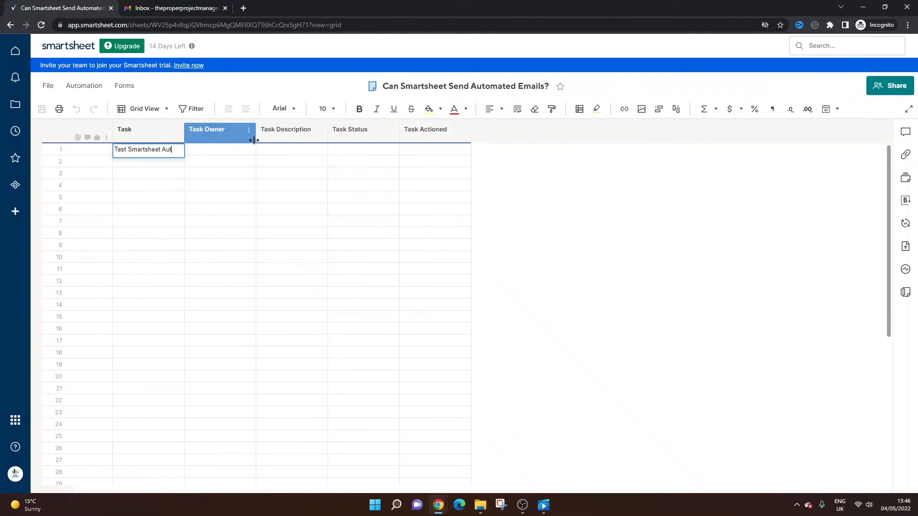
key(Enter)
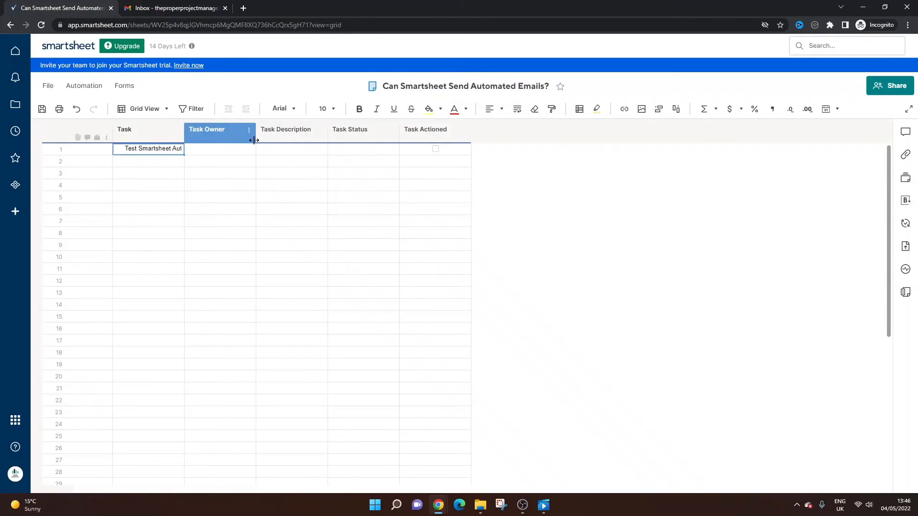
text(PPM)
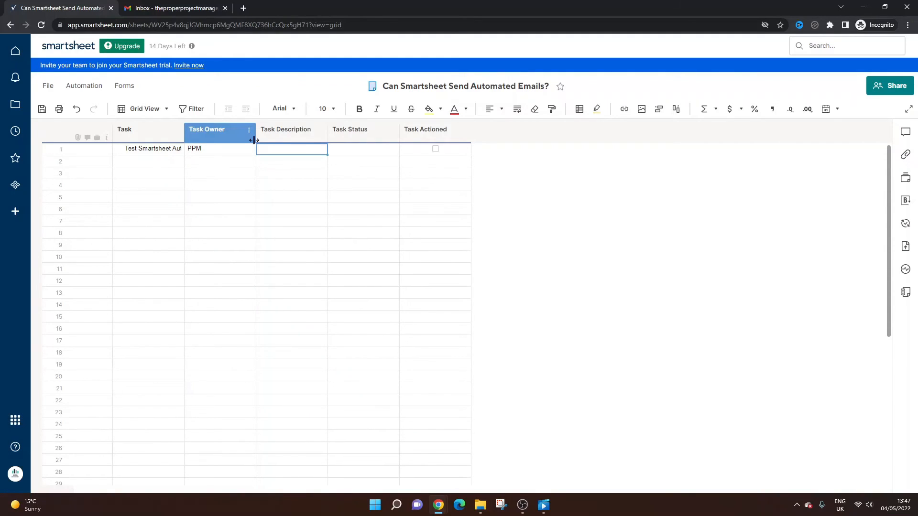
Add description Testing, status Complete, tick Task Actioned and save the sheet.
text(T)
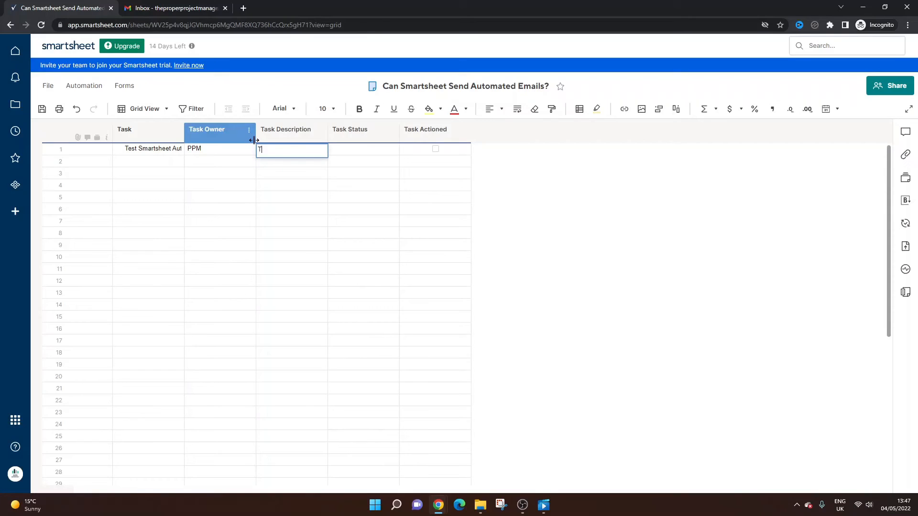
text(Testing)
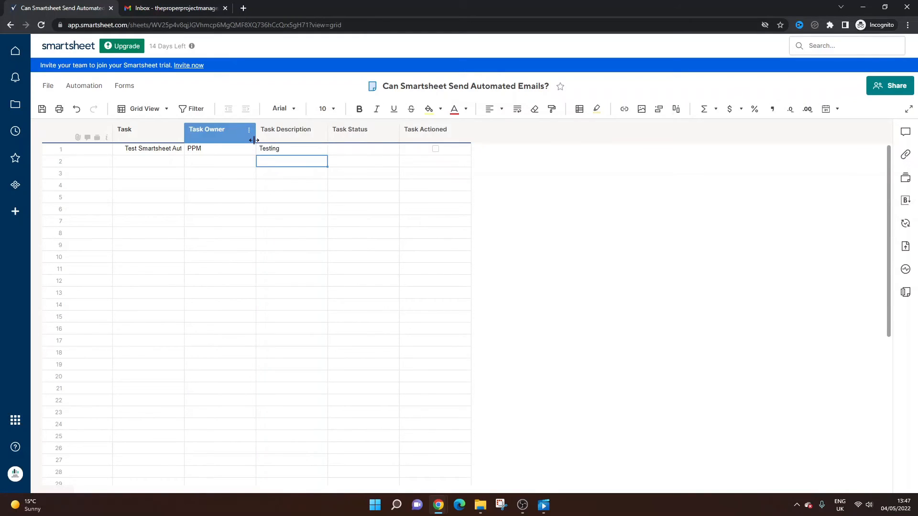
text(Complete)
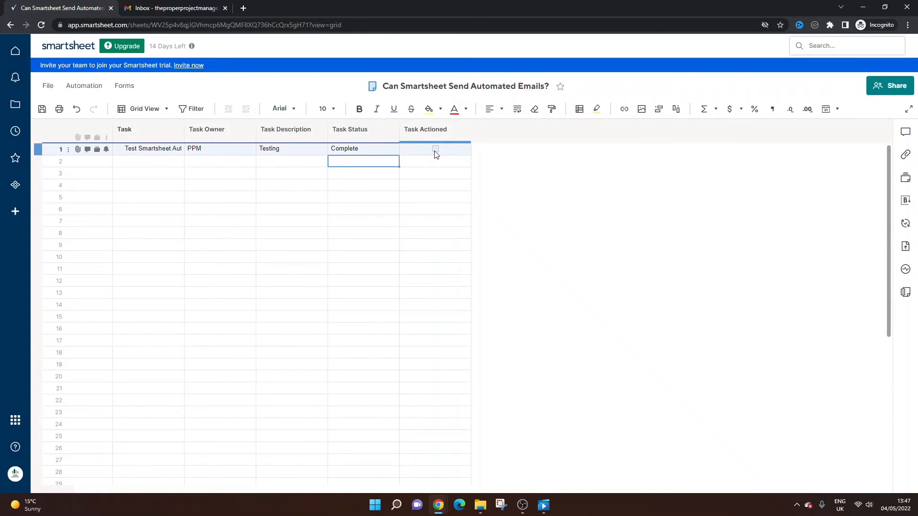
click(435, 149)
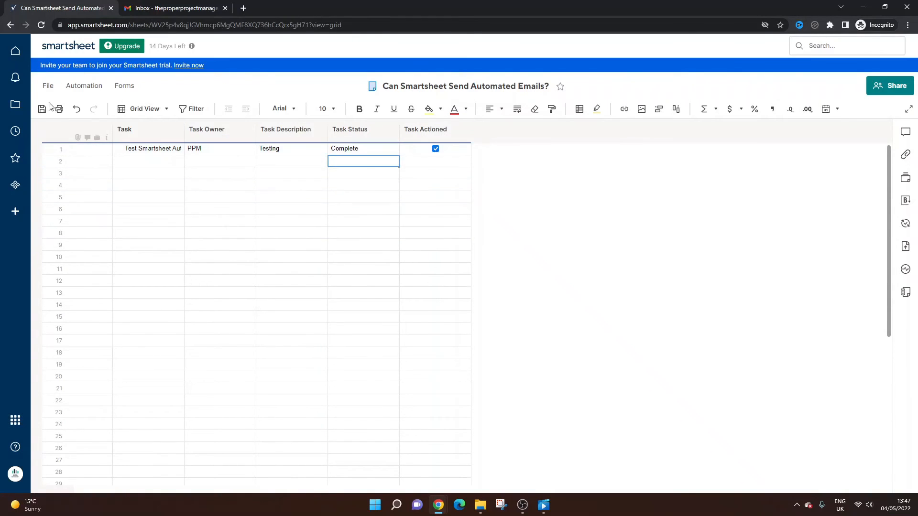
click(364, 221)
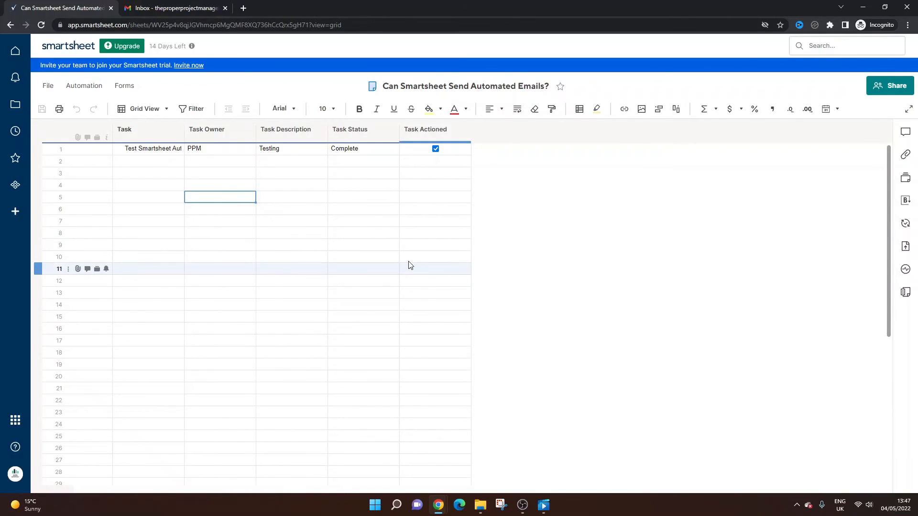
mouse_move(359, 244)
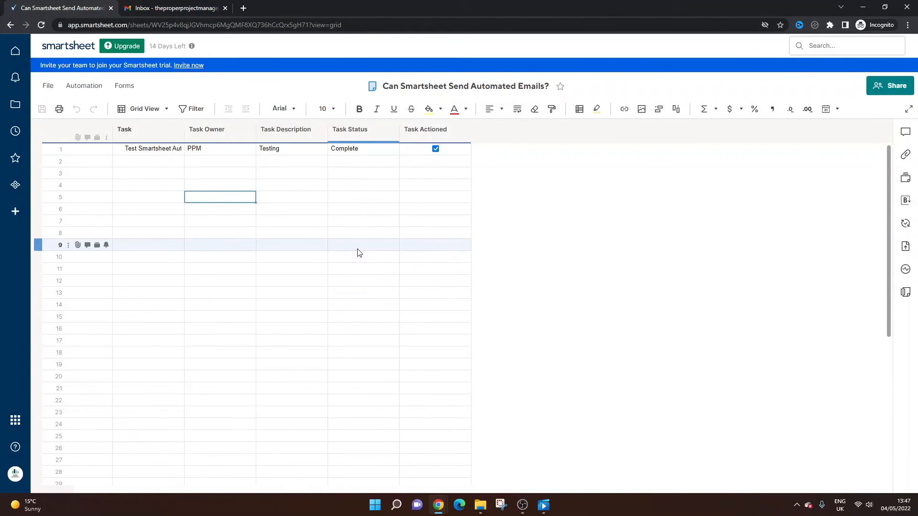
mouse_move(353, 252)
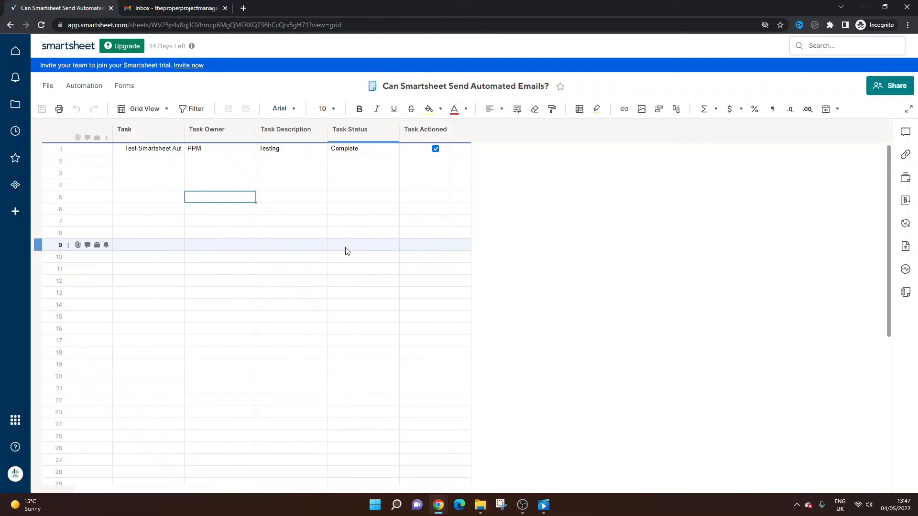
mouse_move(336, 247)
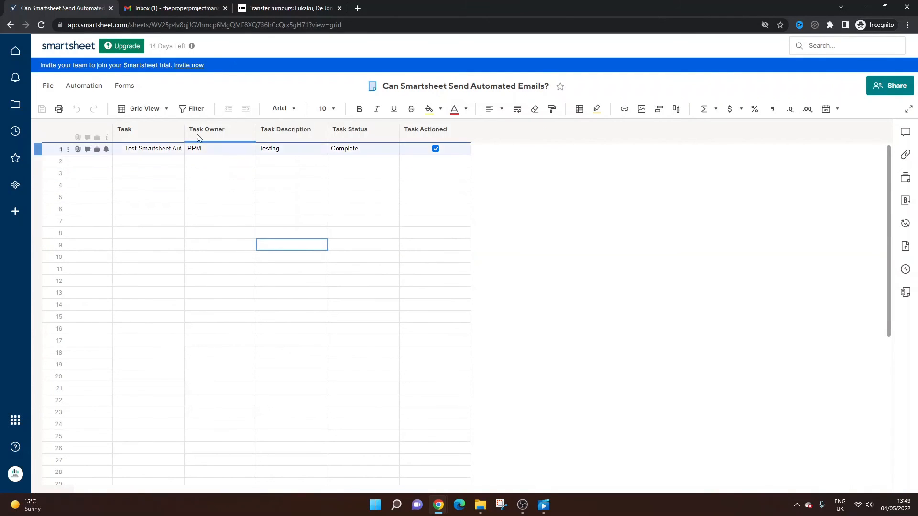
View the Automated Email Example alert in the Gmail inbox with row 1's task details.
click(173, 7)
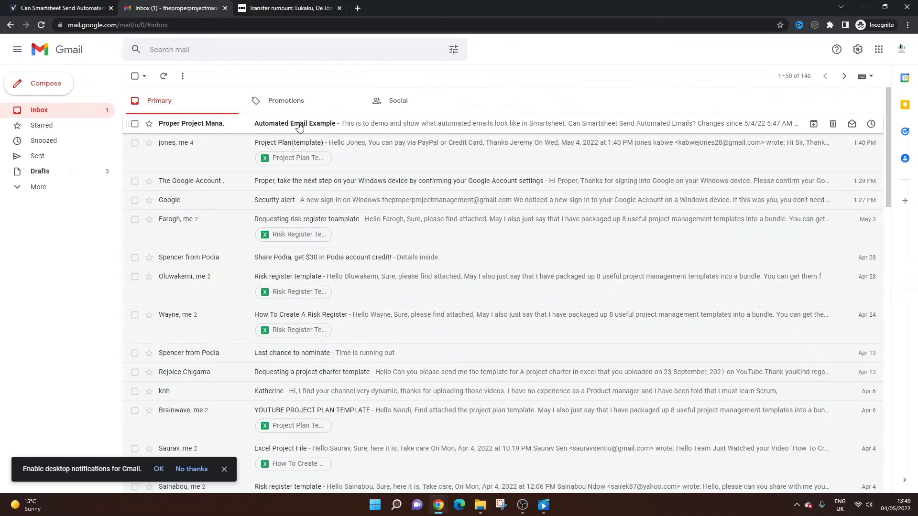
click(294, 123)
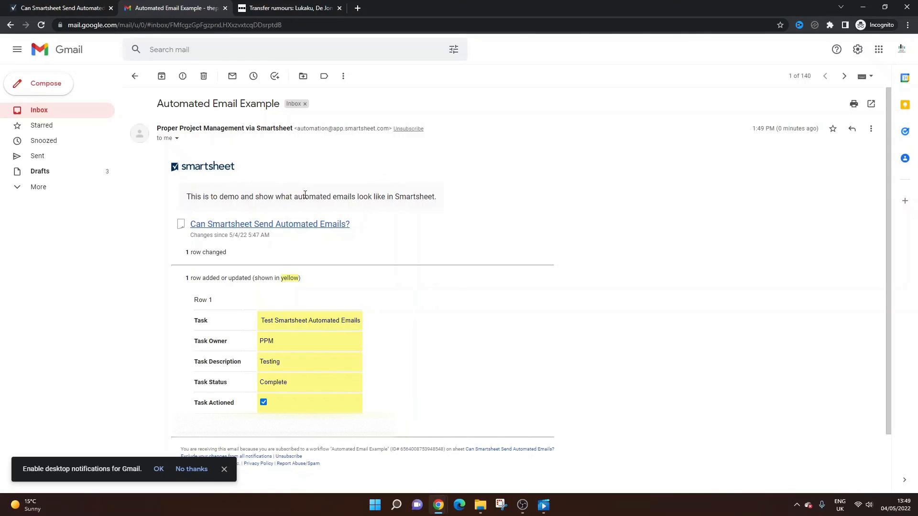
mouse_move(251, 229)
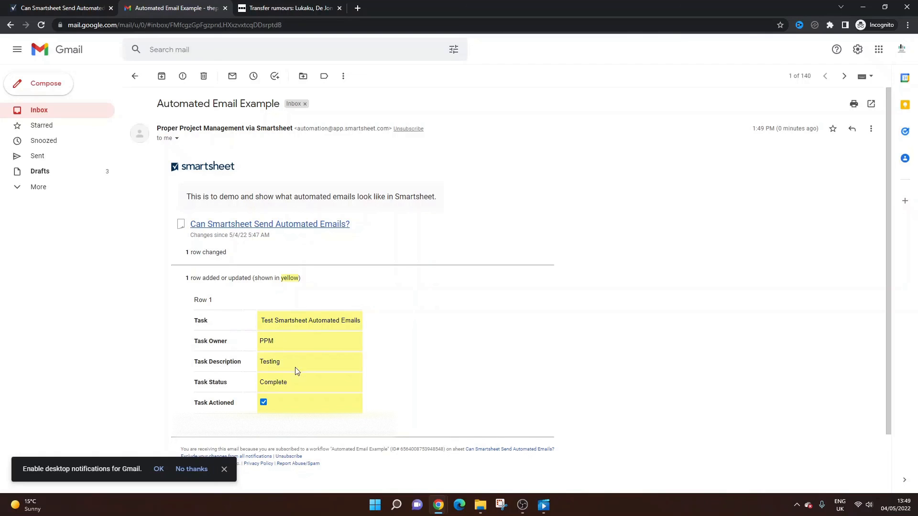
scroll(down, 3)
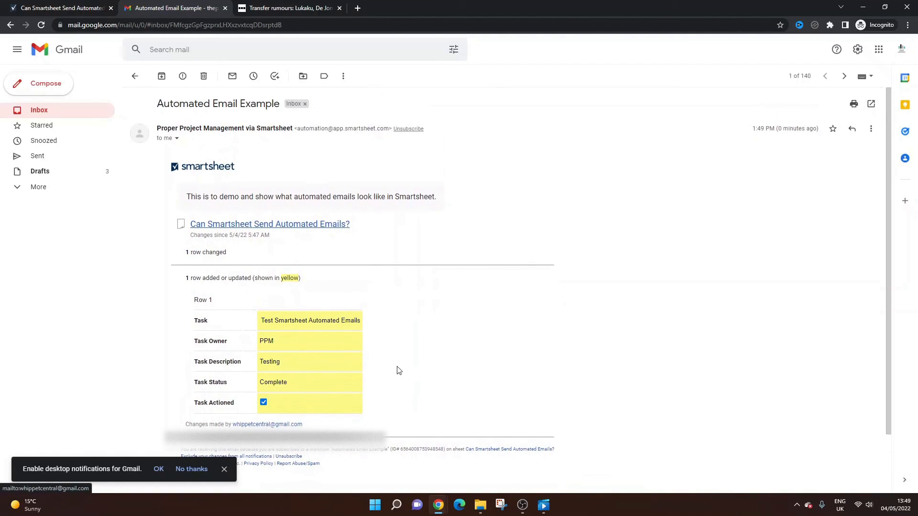
mouse_move(402, 371)
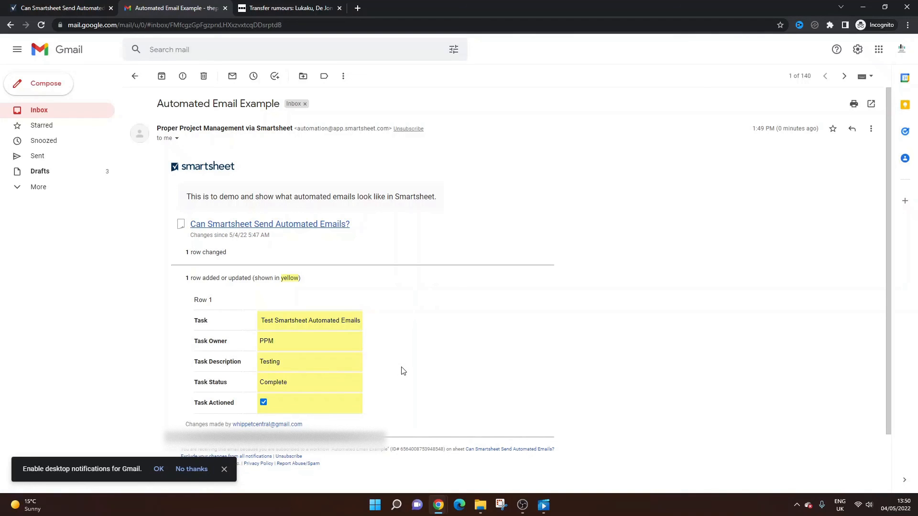
Return to the Smartsheet sheet and bring up the Automation workflow options.
click(58, 7)
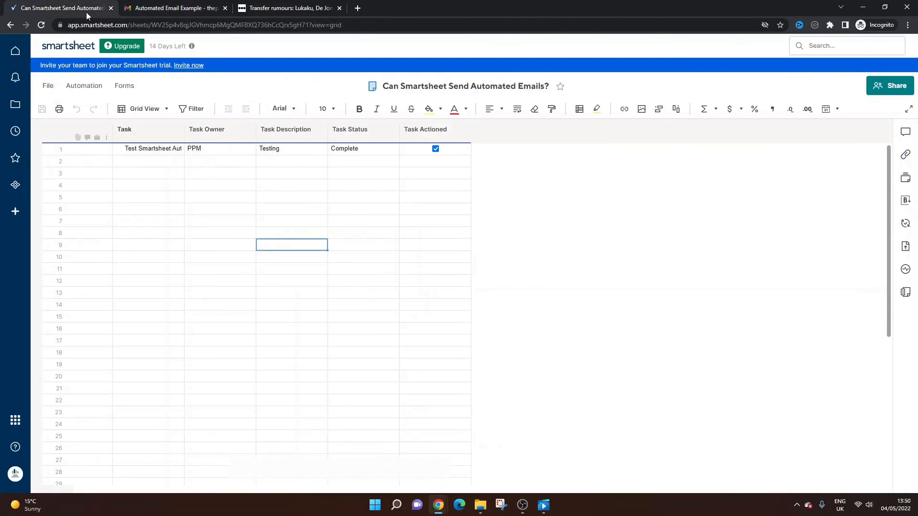
click(84, 85)
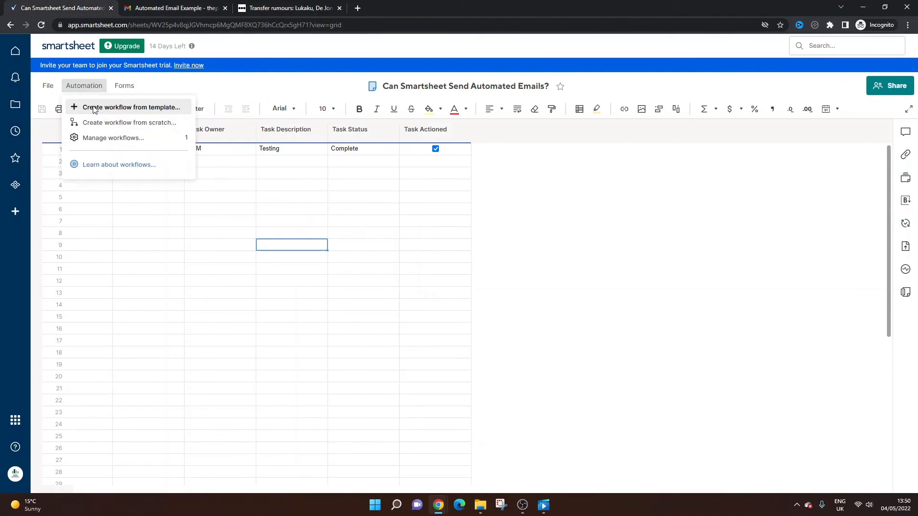
mouse_move(113, 137)
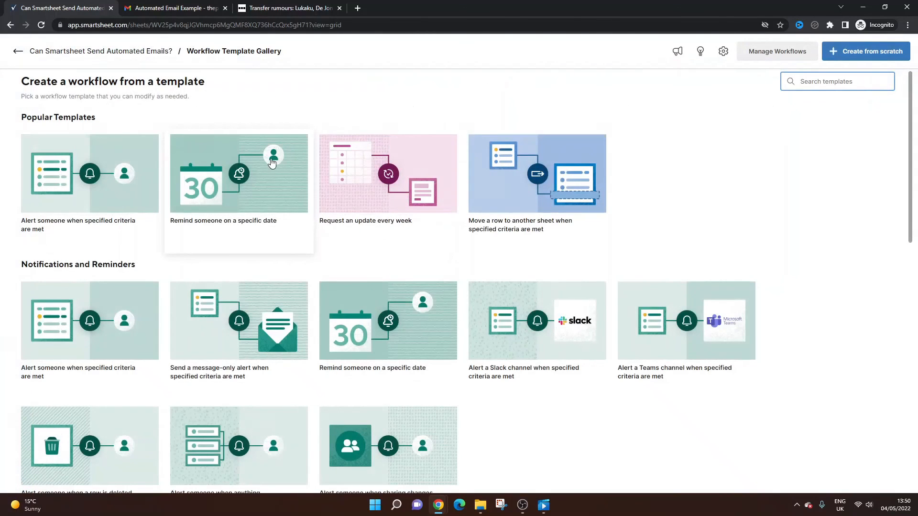
mouse_move(637, 214)
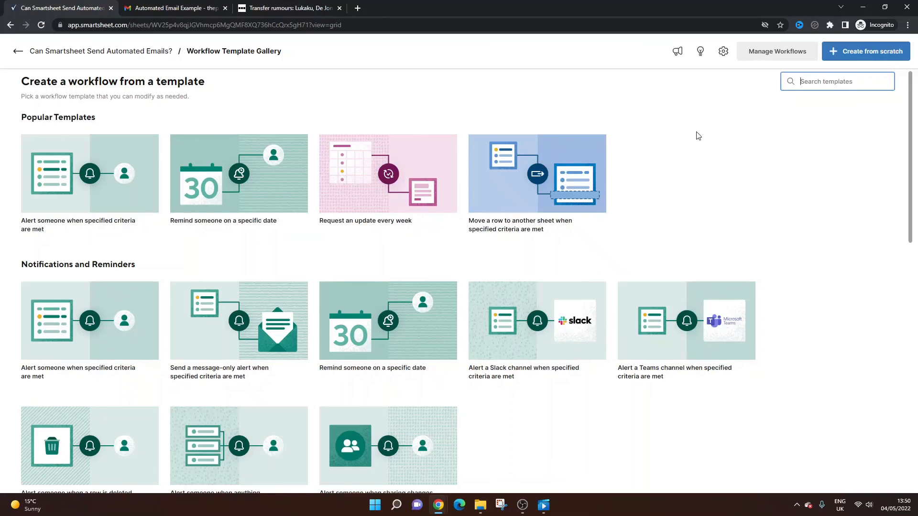
mouse_move(691, 139)
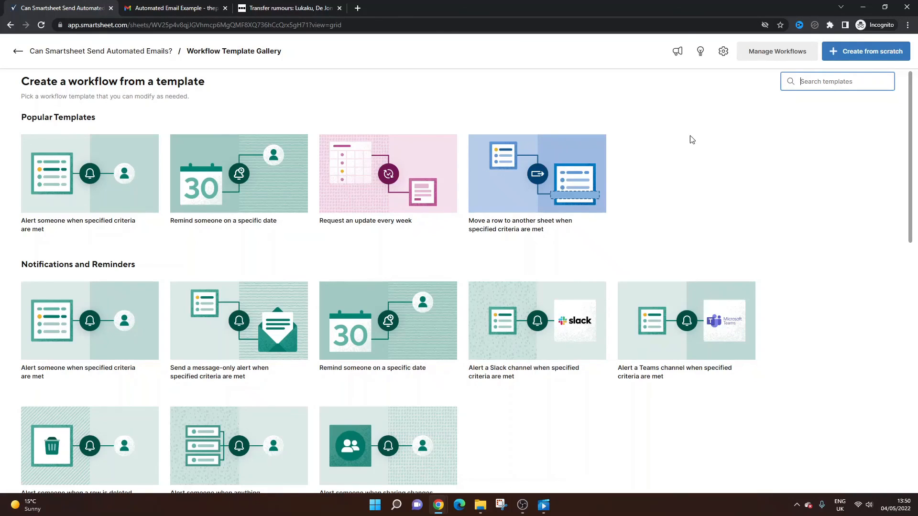